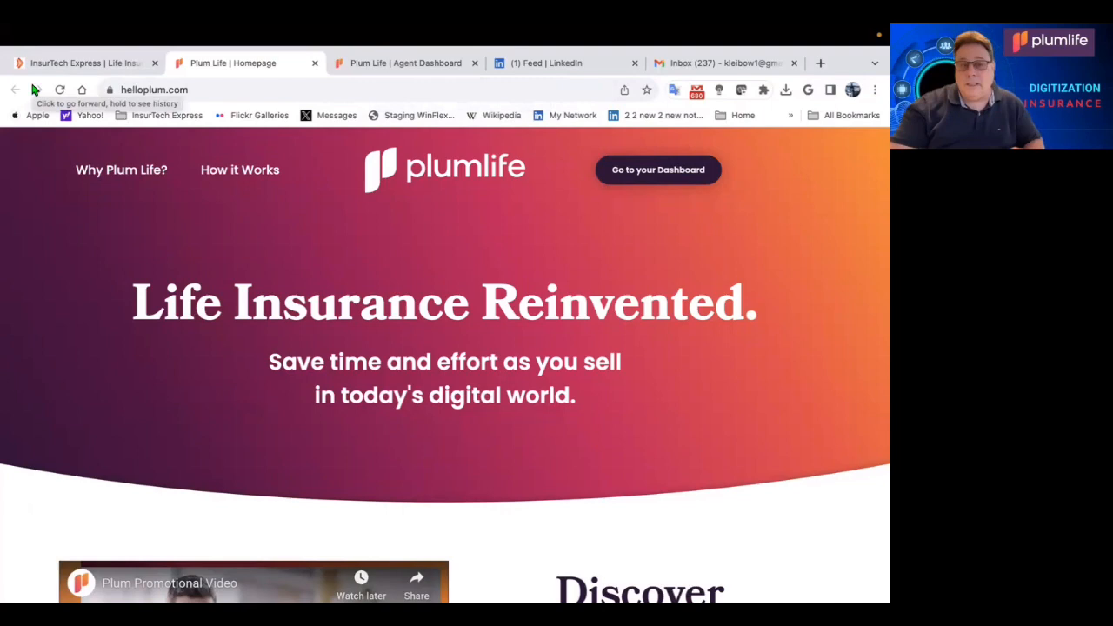
{"action": "mouse_move", "coordinate": [498, 355]}
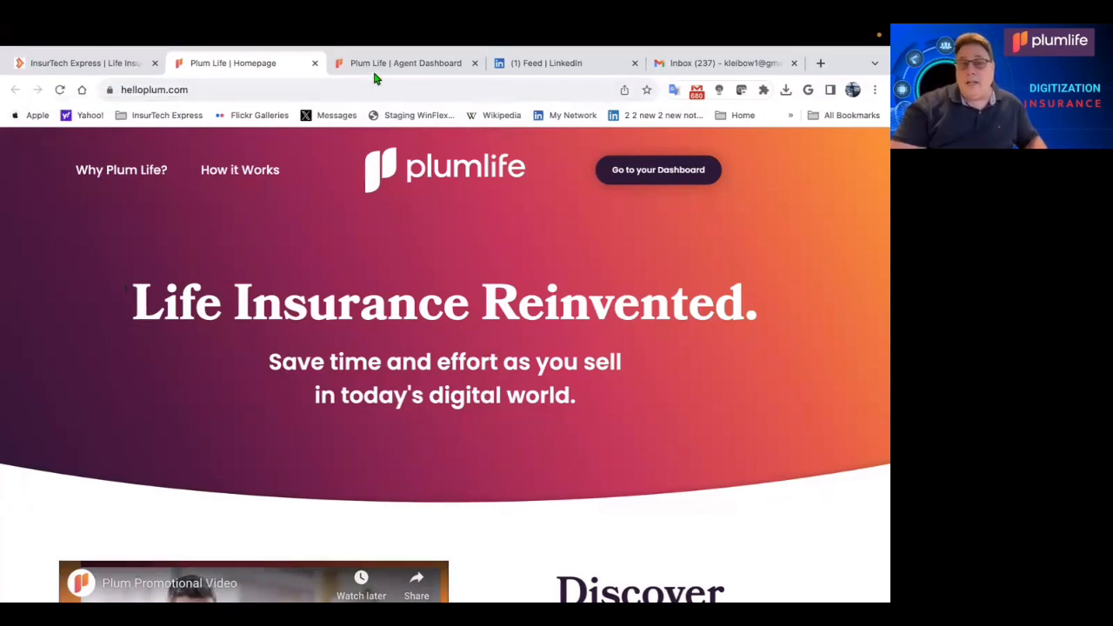
Switch to the Plum Life Agent Dashboard browser tab showing the Start a Quote products.
{"action": "left_click", "coordinate": [405, 62]}
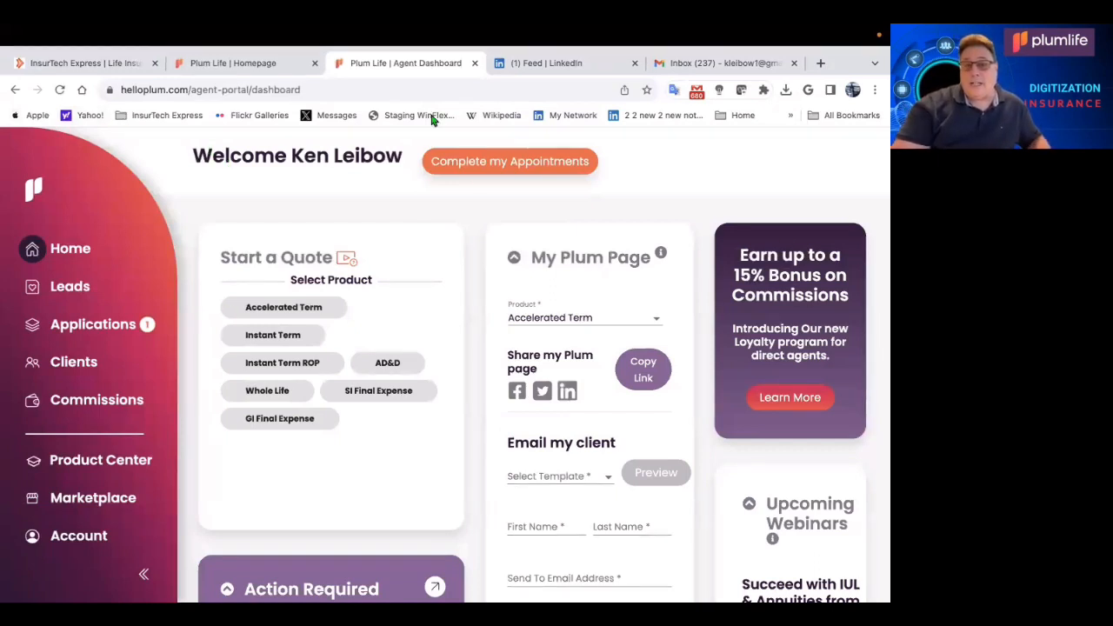
{"action": "mouse_move", "coordinate": [341, 184]}
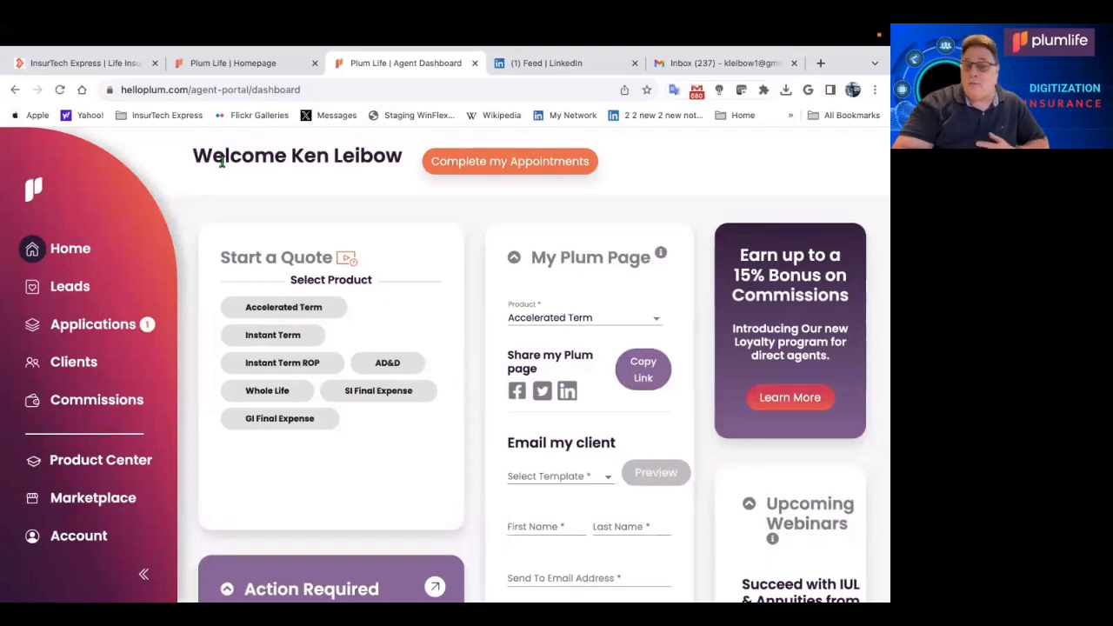
{"action": "mouse_move", "coordinate": [165, 170]}
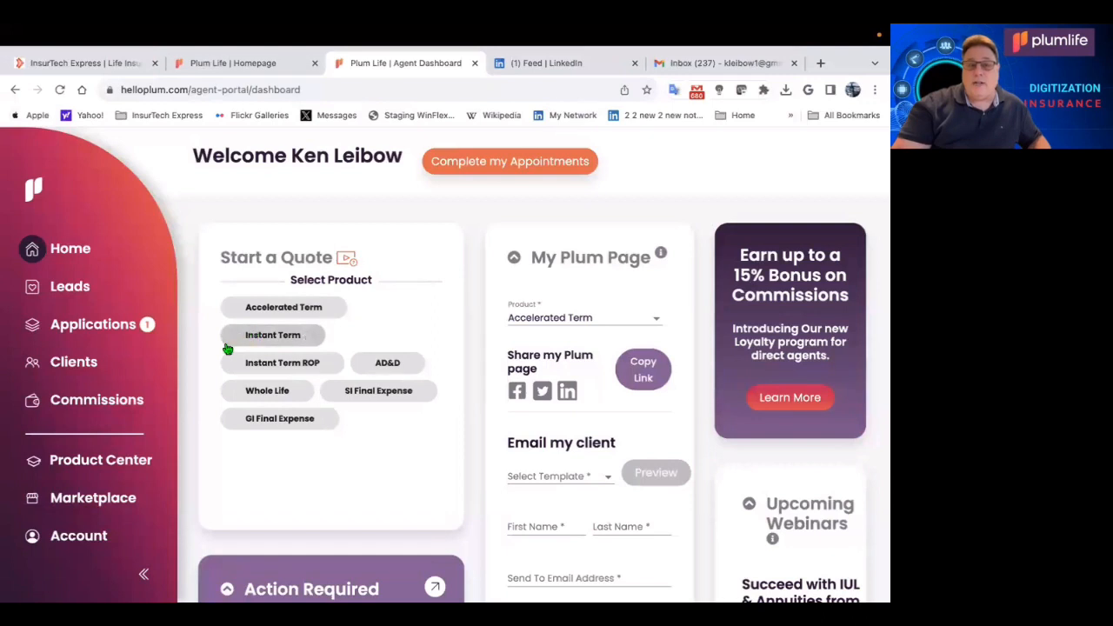
{"action": "mouse_move", "coordinate": [236, 339]}
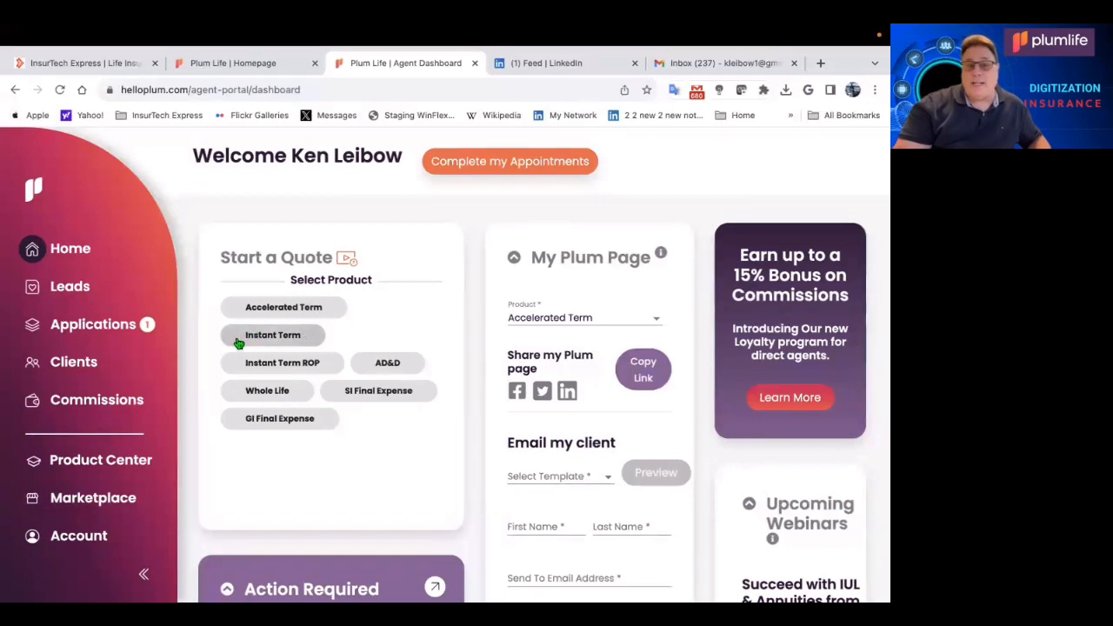
Choose Accelerated Term, try the By Budget option, and settle on quoting By Coverage Amount.
{"action": "left_click", "coordinate": [283, 306]}
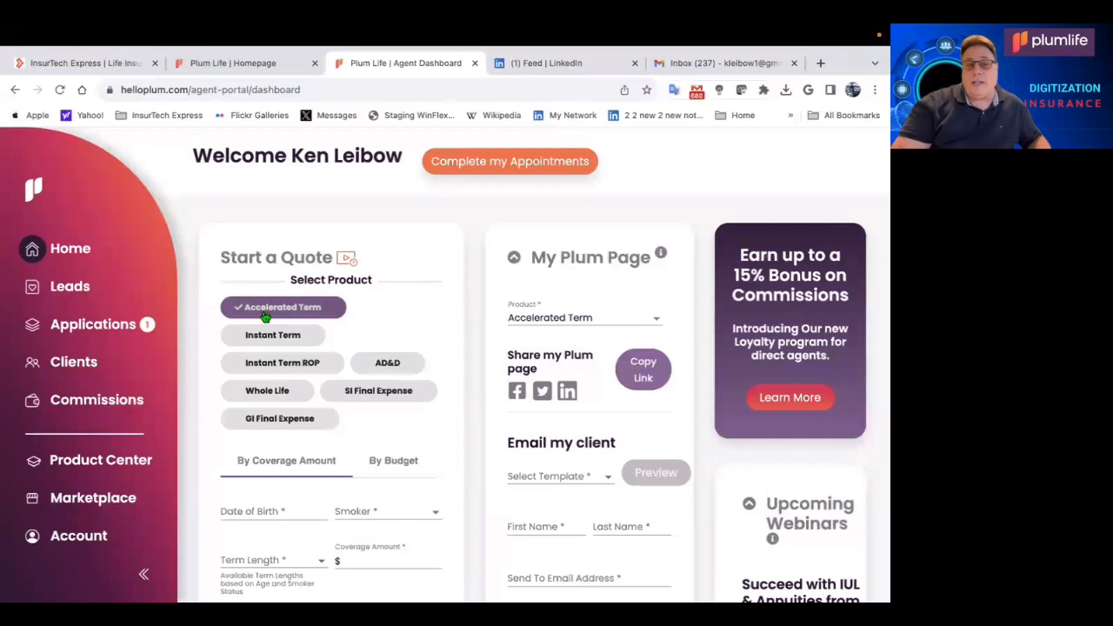
{"action": "scroll", "scroll_direction": "down", "scroll_amount": 3}
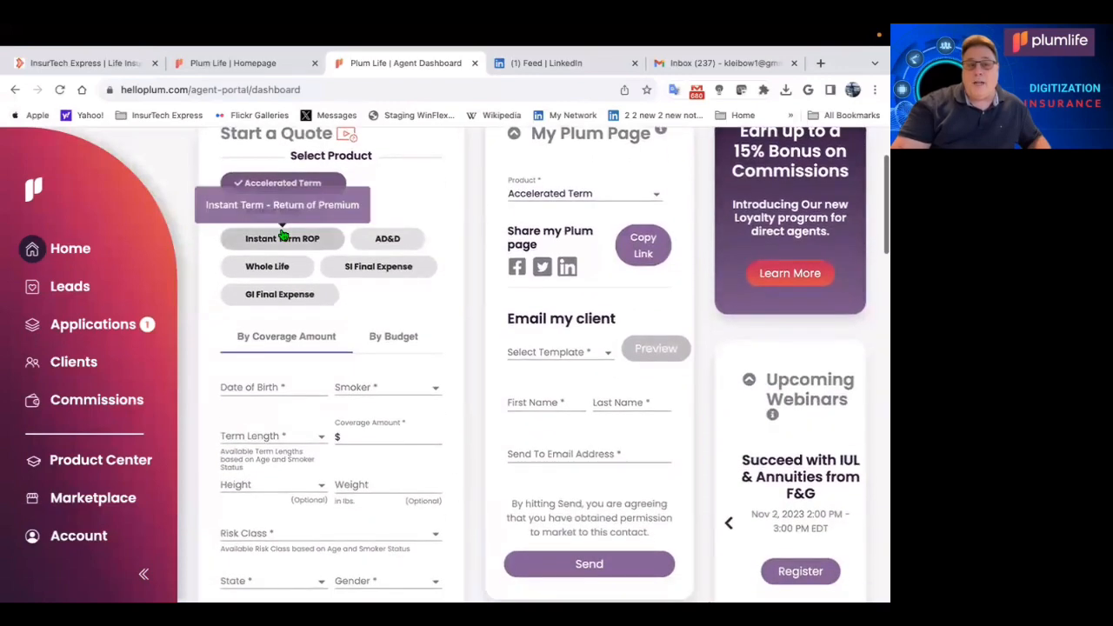
{"action": "scroll", "scroll_direction": "down", "scroll_amount": 3}
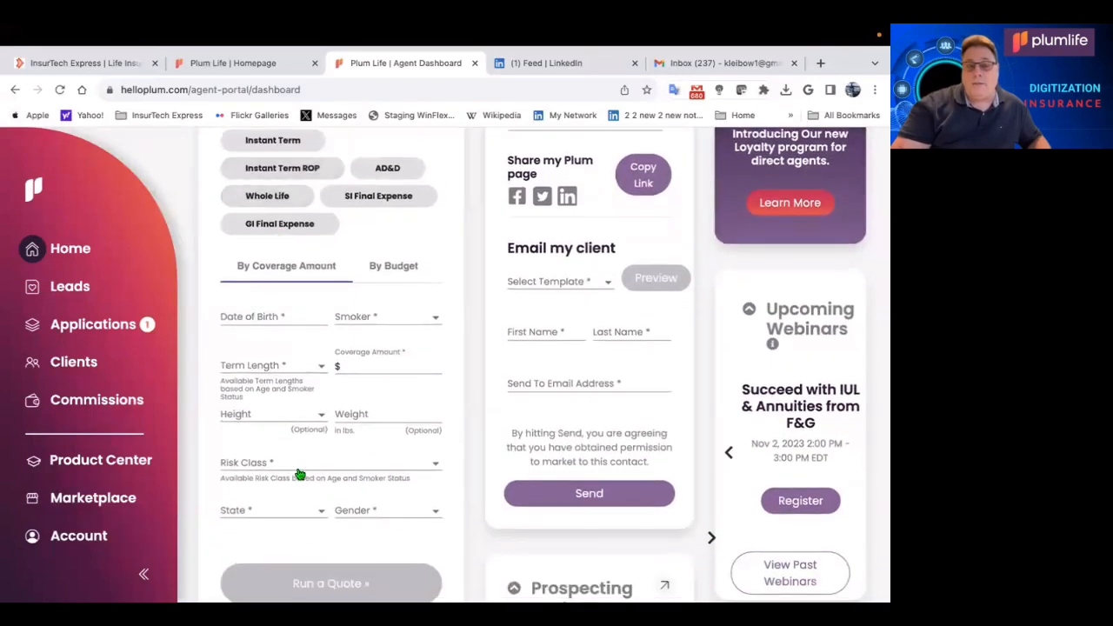
{"action": "left_click", "coordinate": [393, 264]}
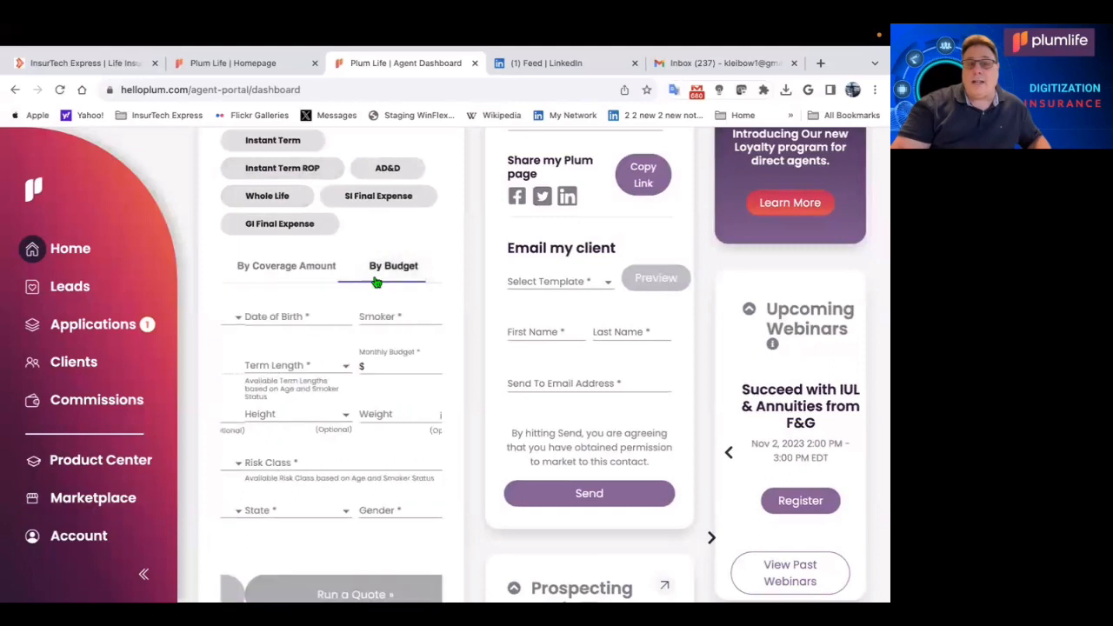
{"action": "left_click", "coordinate": [393, 264]}
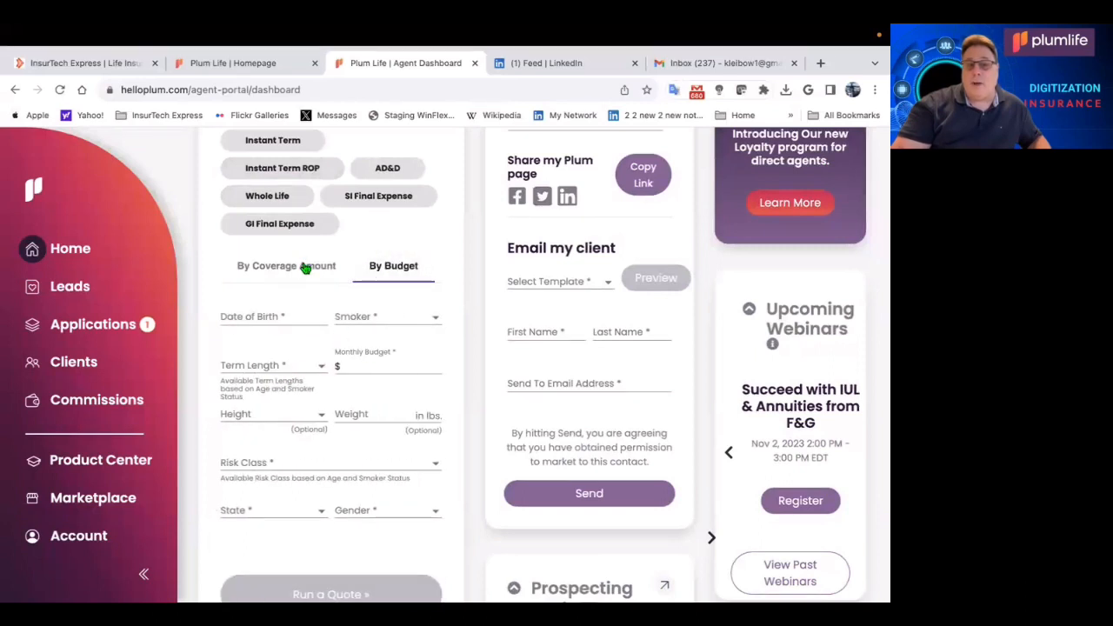
{"action": "left_click", "coordinate": [285, 265]}
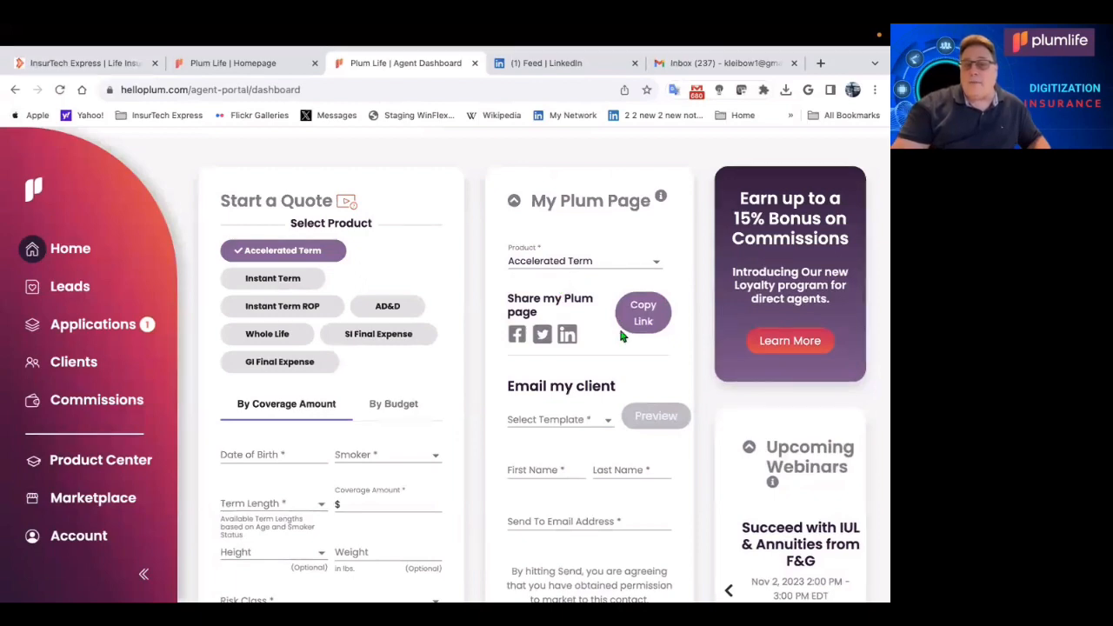
{"action": "scroll", "scroll_direction": "down", "scroll_amount": 3}
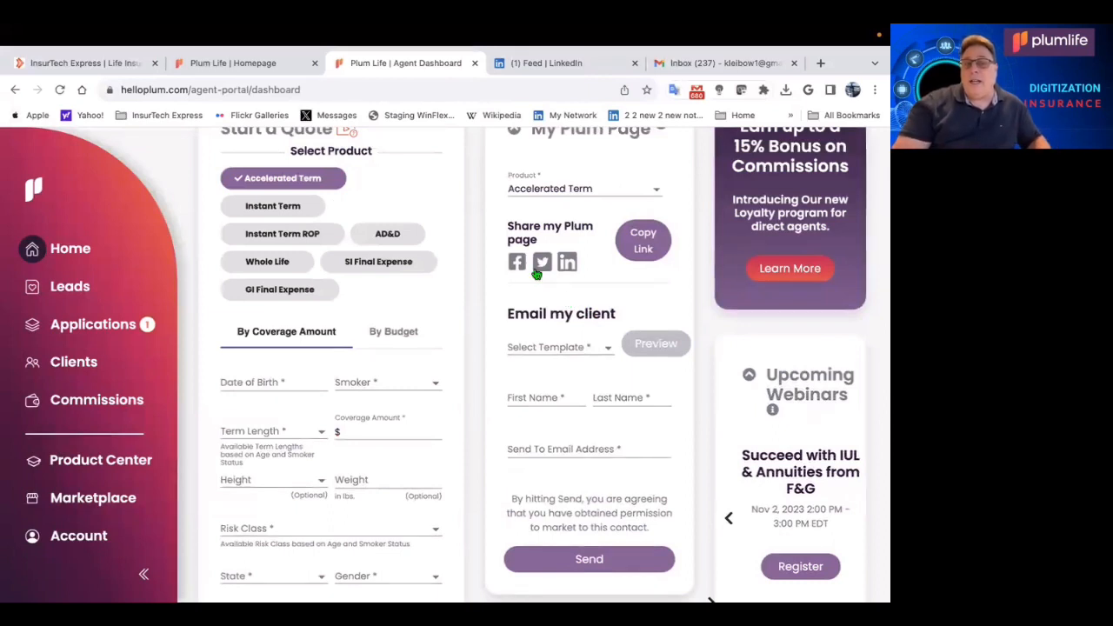
{"action": "mouse_move", "coordinate": [539, 263]}
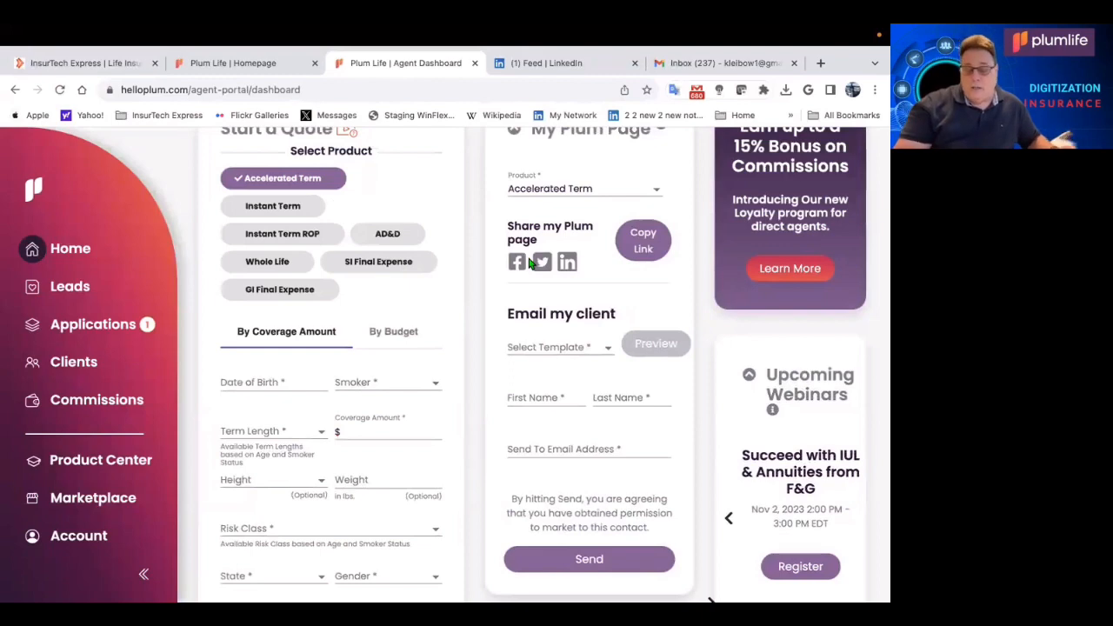
{"action": "scroll", "scroll_direction": "down", "scroll_amount": 3}
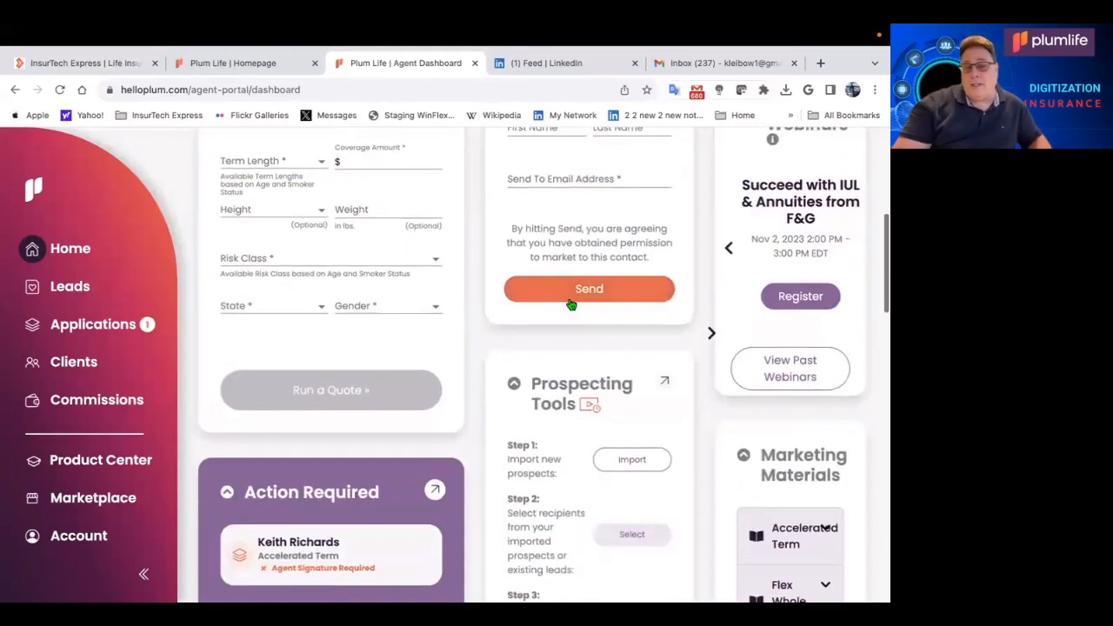
{"action": "scroll", "scroll_direction": "down", "scroll_amount": 3}
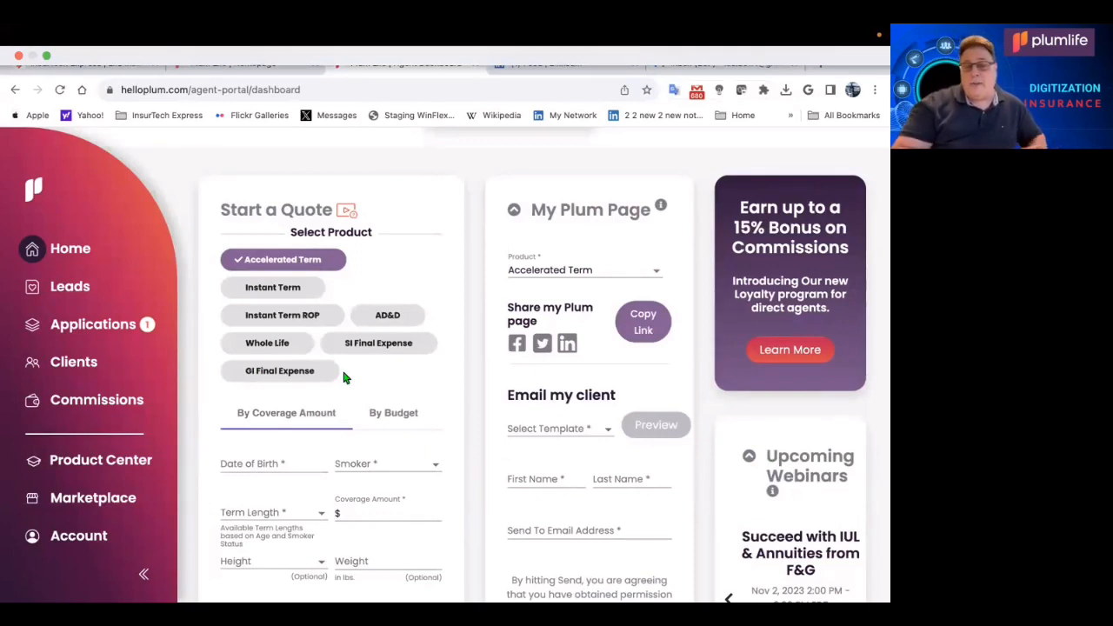
{"action": "mouse_move", "coordinate": [709, 263]}
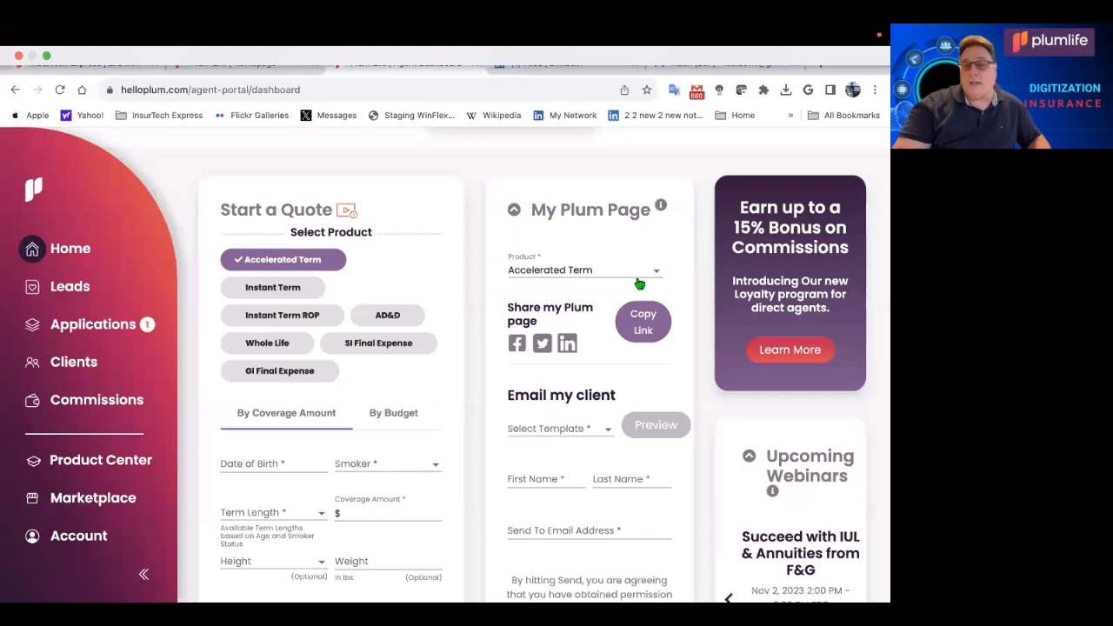
{"action": "mouse_move", "coordinate": [689, 315]}
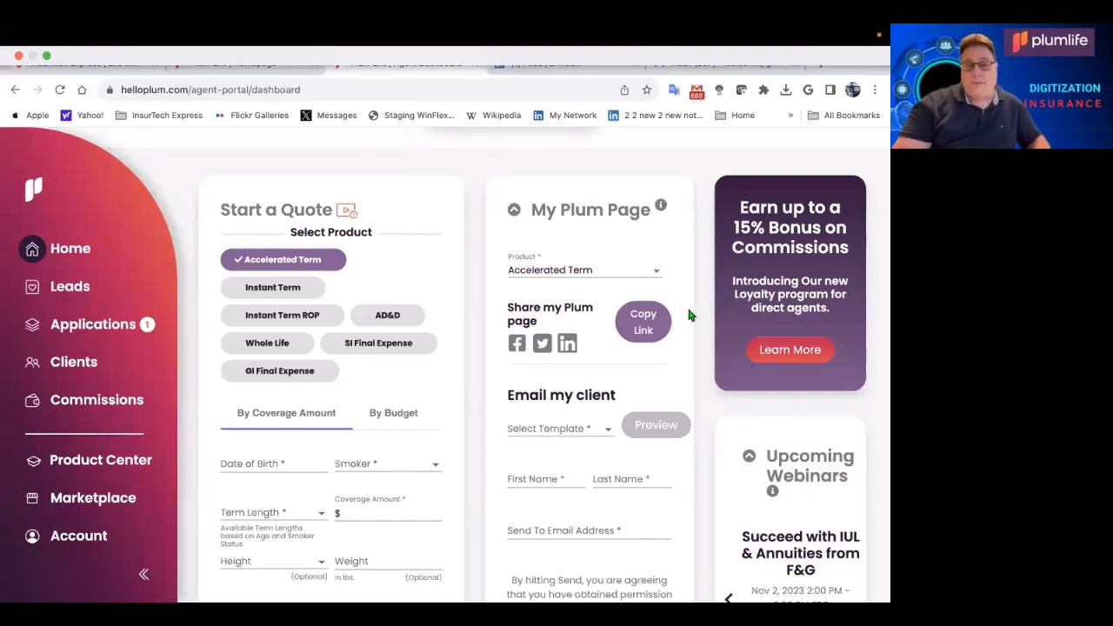
{"action": "mouse_move", "coordinate": [369, 285]}
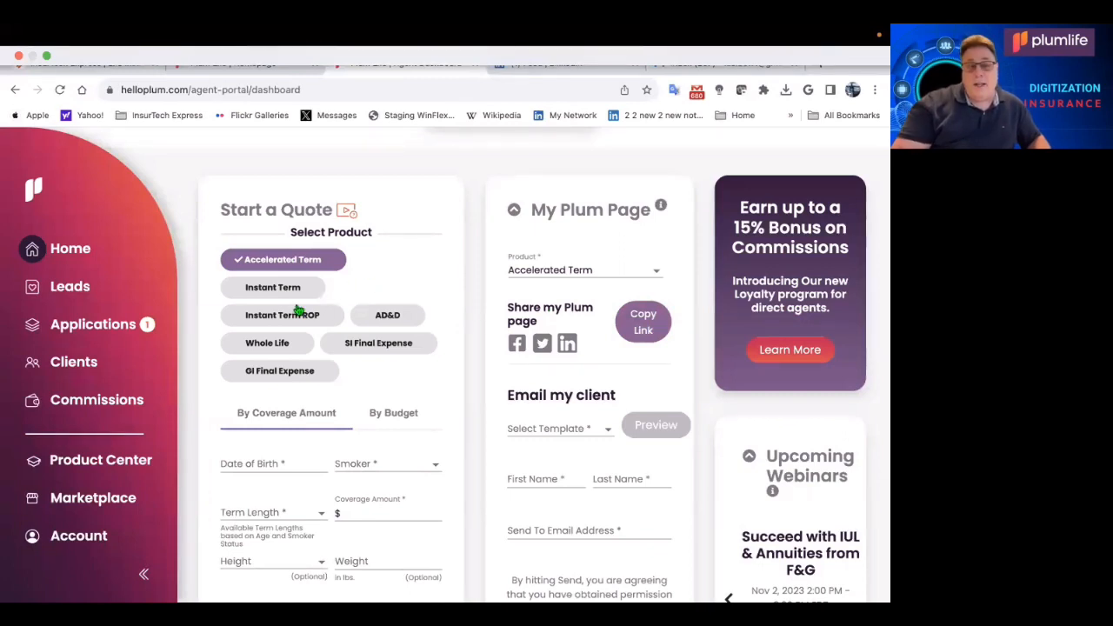
{"action": "mouse_move", "coordinate": [56, 391]}
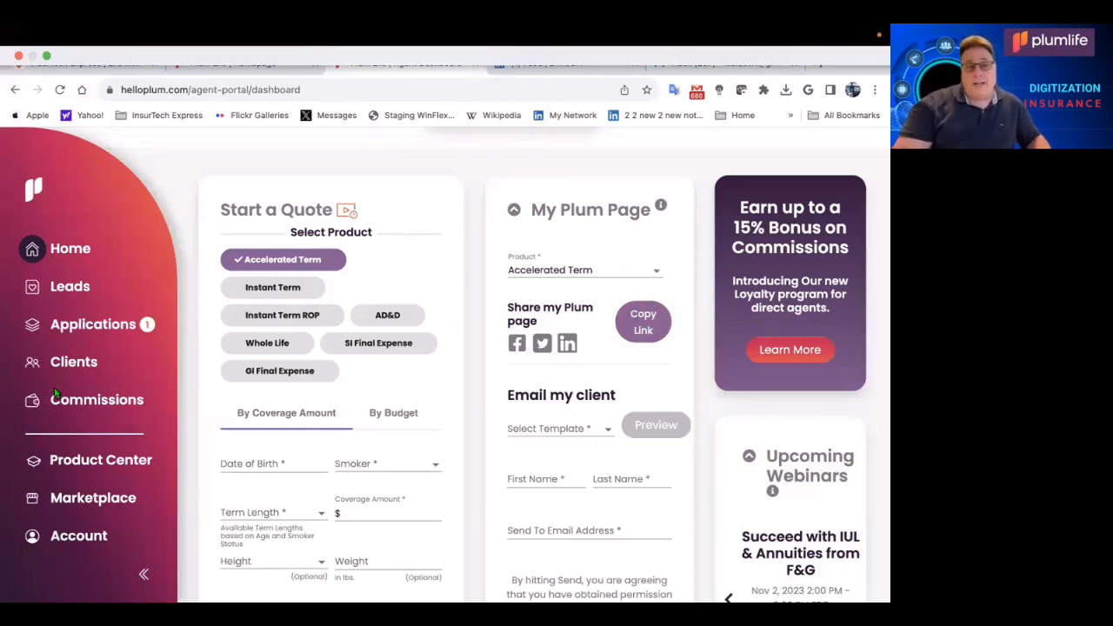
{"action": "mouse_move", "coordinate": [73, 361]}
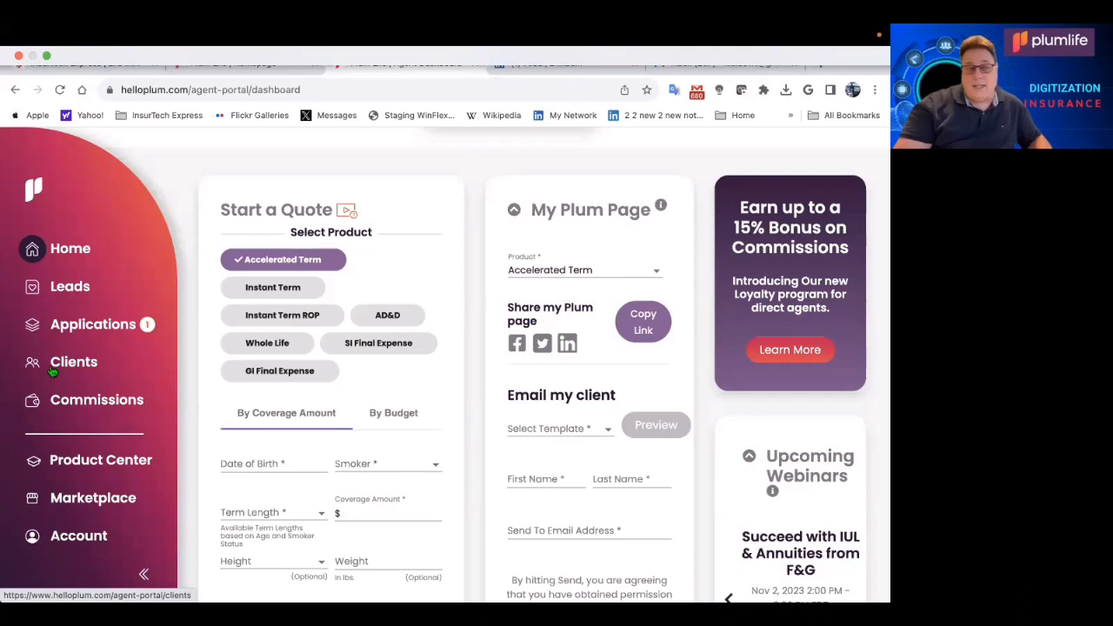
{"action": "mouse_move", "coordinate": [83, 413]}
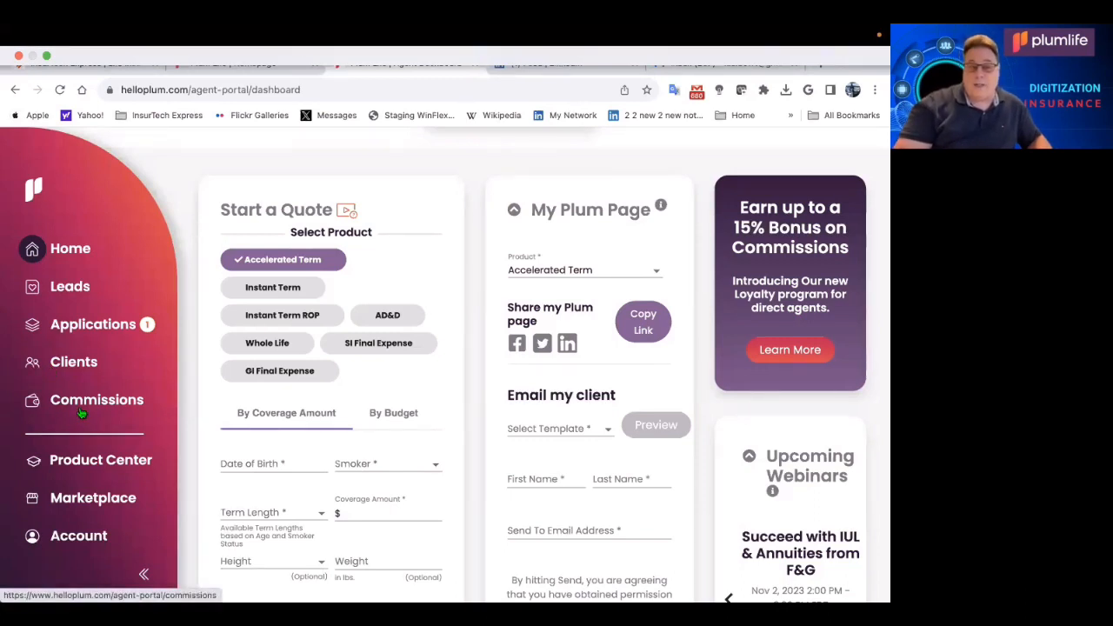
{"action": "mouse_move", "coordinate": [278, 370]}
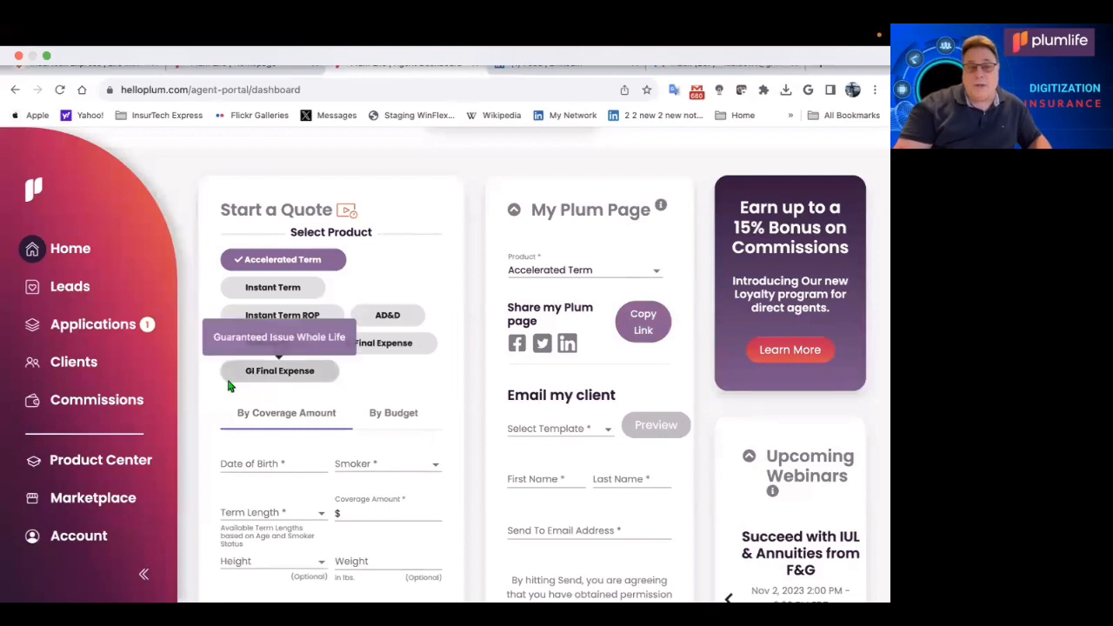
Go to Applications from the sidebar to see the Accelerated Term application awaiting signature.
{"action": "left_click", "coordinate": [94, 323]}
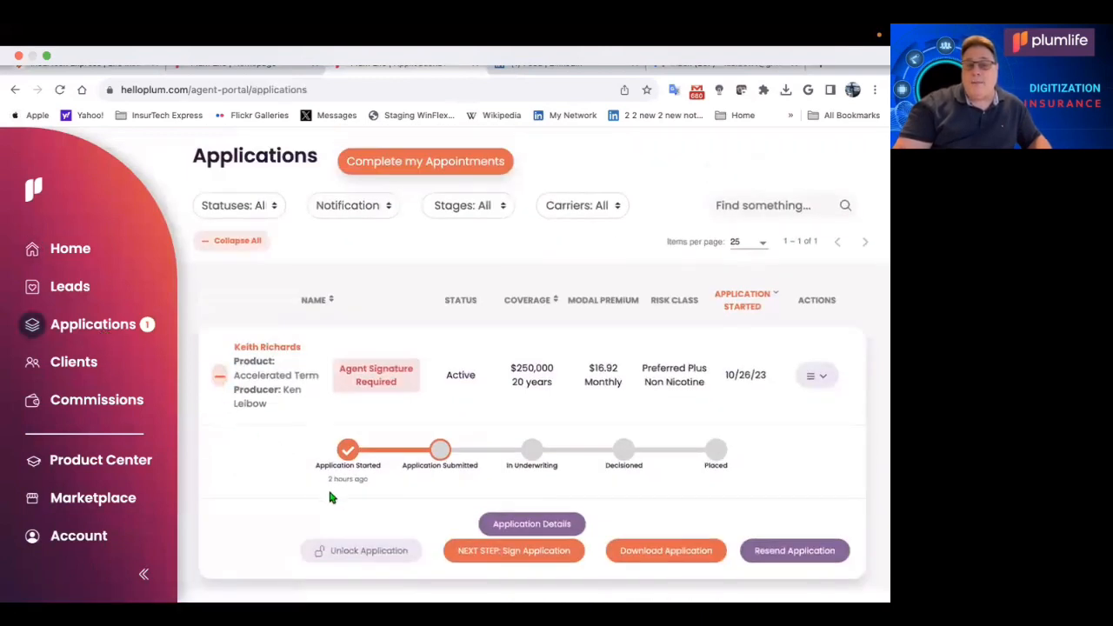
{"action": "mouse_move", "coordinate": [763, 404]}
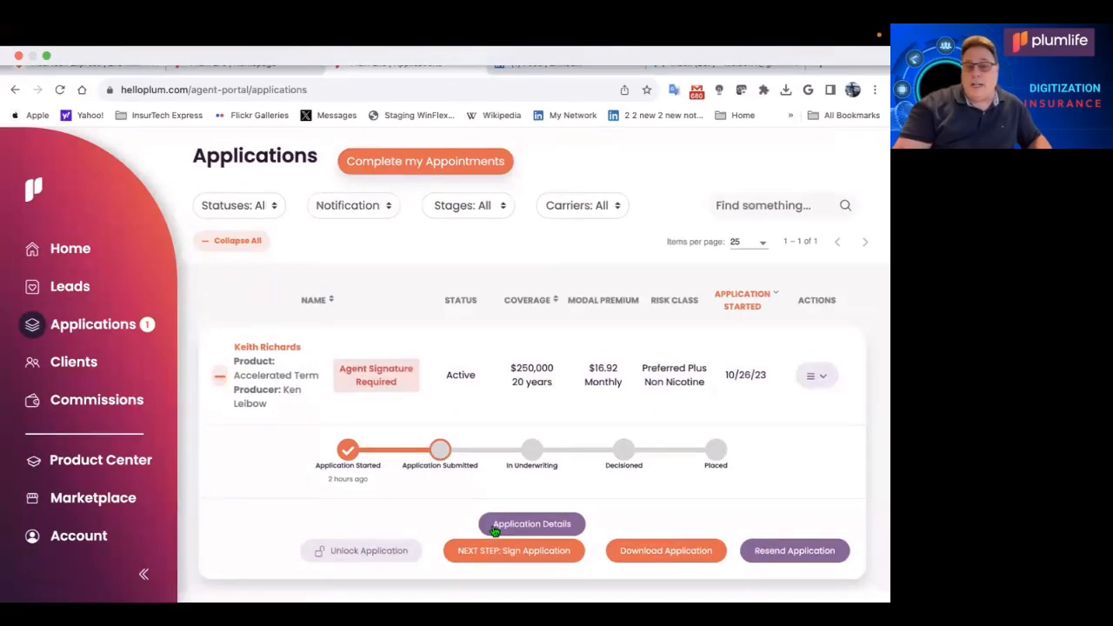
View Application Details for the Accelerated Term application with its Term Life 20 plan.
{"action": "left_click", "coordinate": [532, 524]}
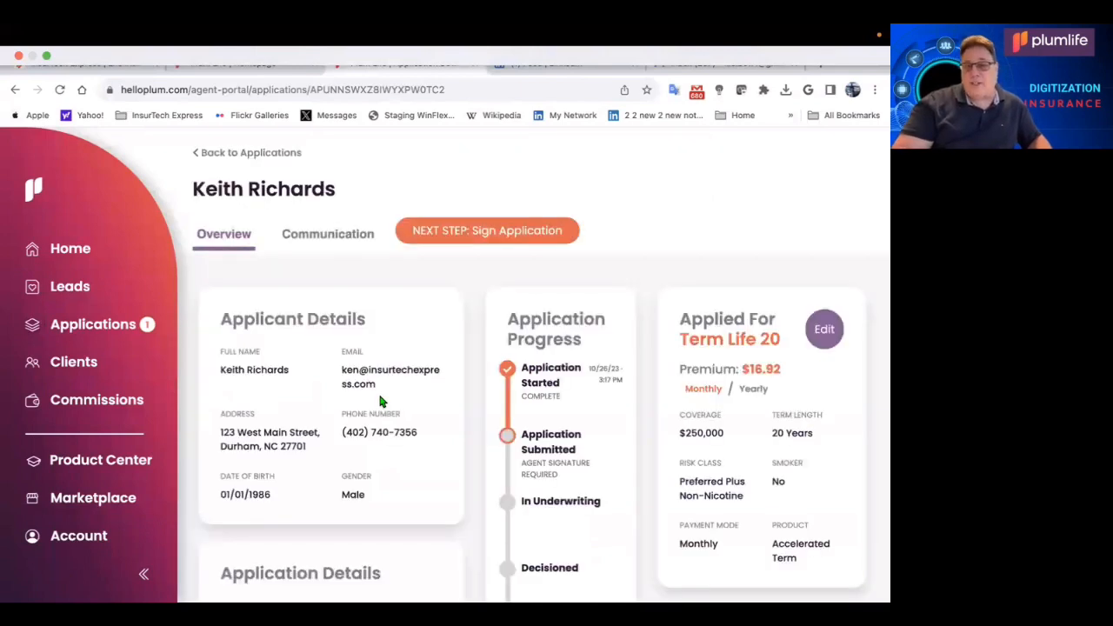
{"action": "scroll", "scroll_direction": "down", "scroll_amount": 3}
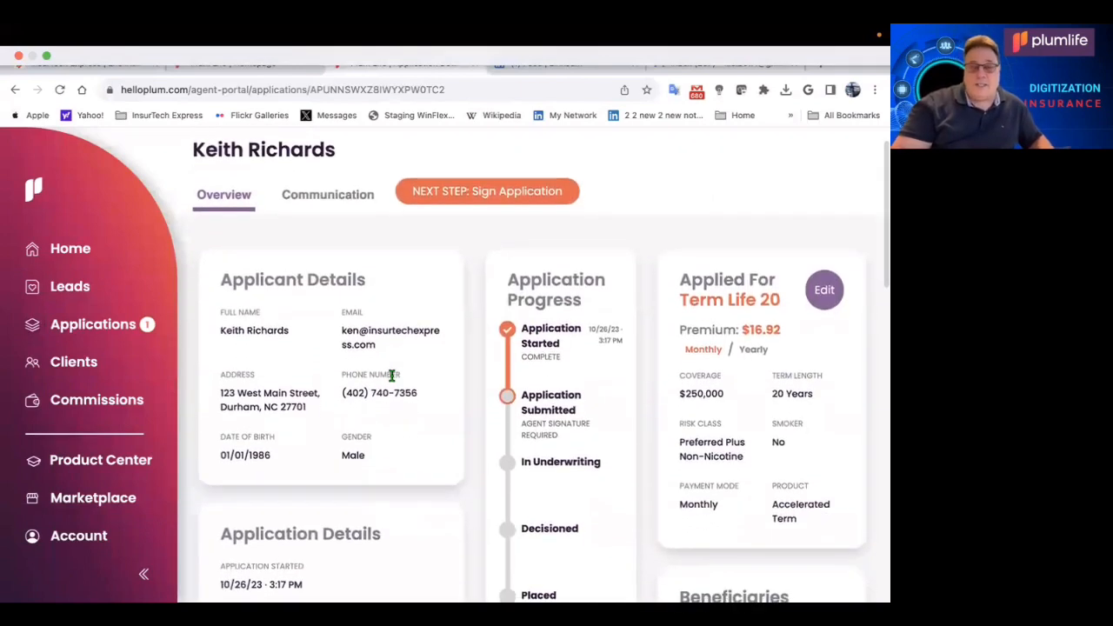
{"action": "mouse_move", "coordinate": [702, 316]}
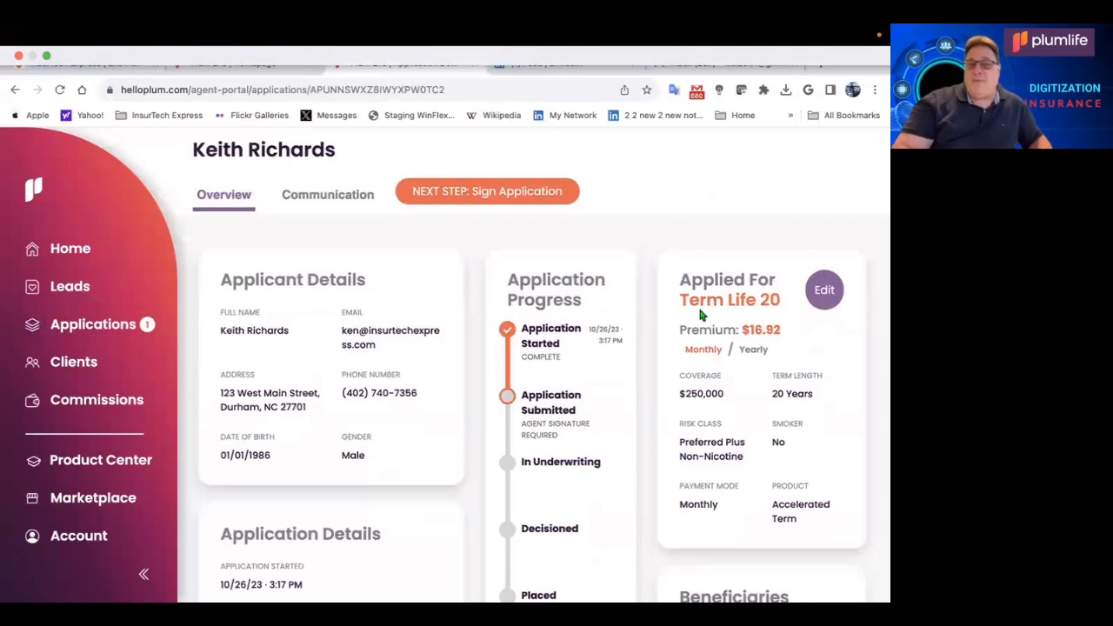
{"action": "mouse_move", "coordinate": [737, 400]}
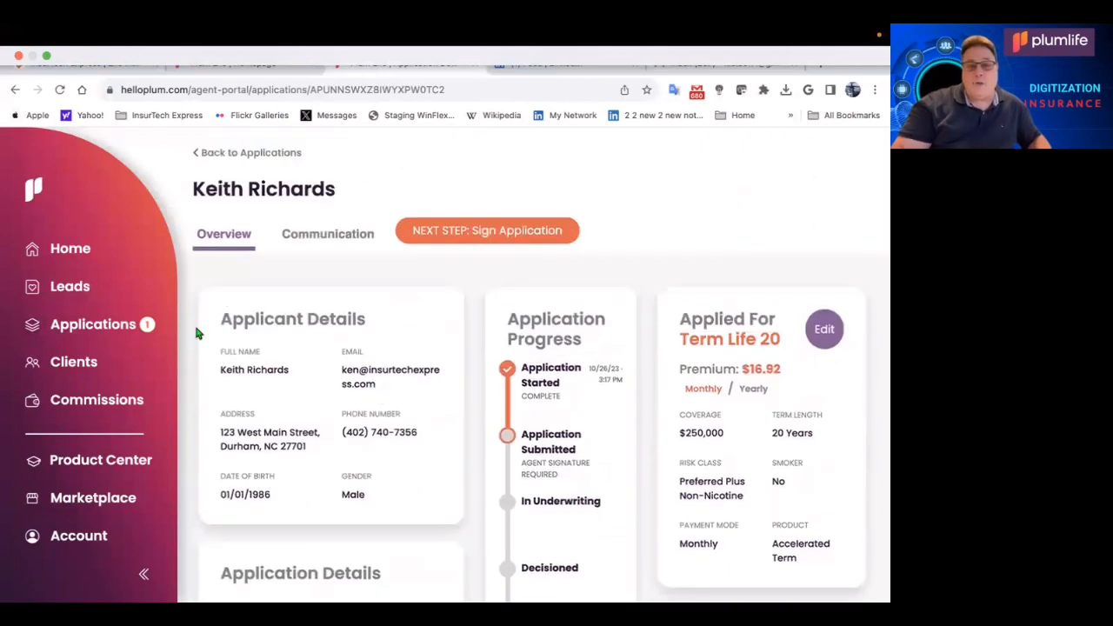
{"action": "mouse_move", "coordinate": [101, 392]}
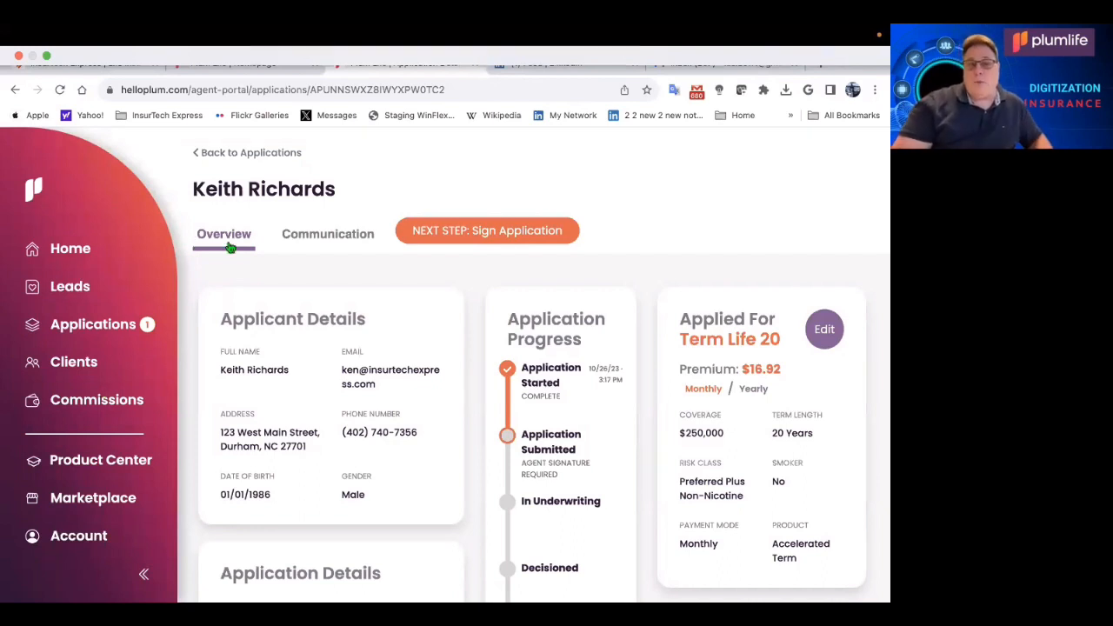
{"action": "left_click", "coordinate": [327, 233]}
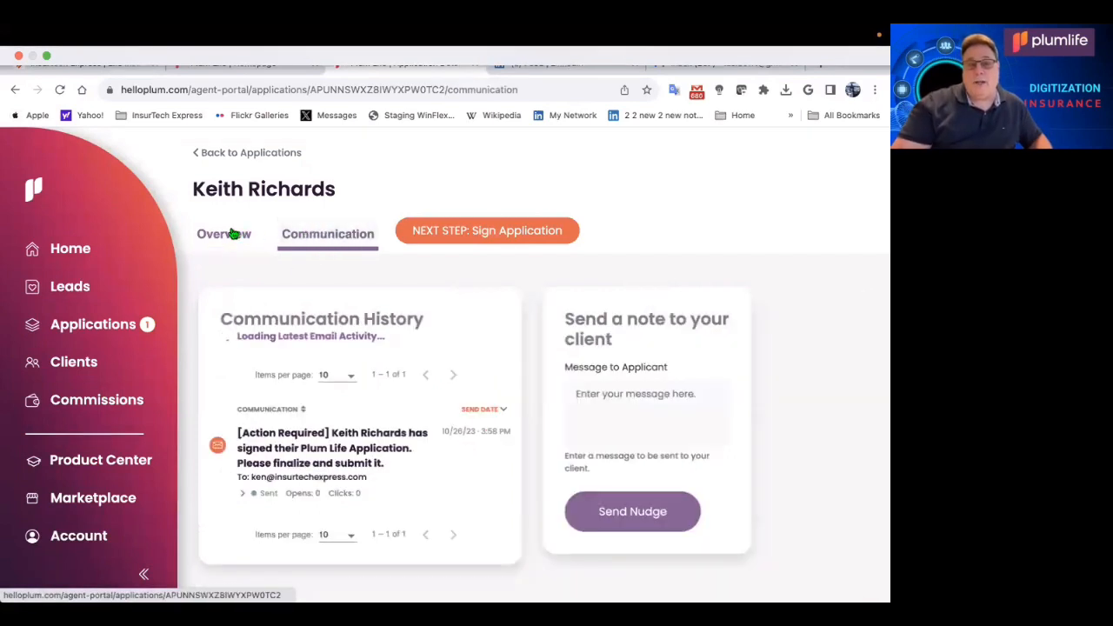
Return from Communication history to the application's Overview with applicant details and progress.
{"action": "left_click", "coordinate": [223, 233]}
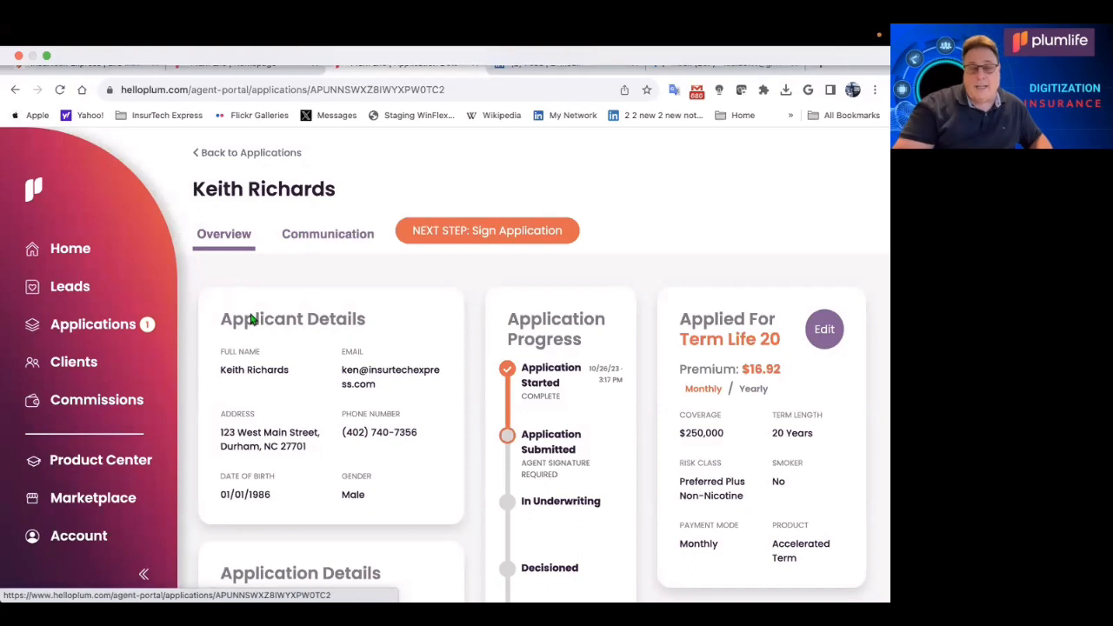
{"action": "mouse_move", "coordinate": [101, 459]}
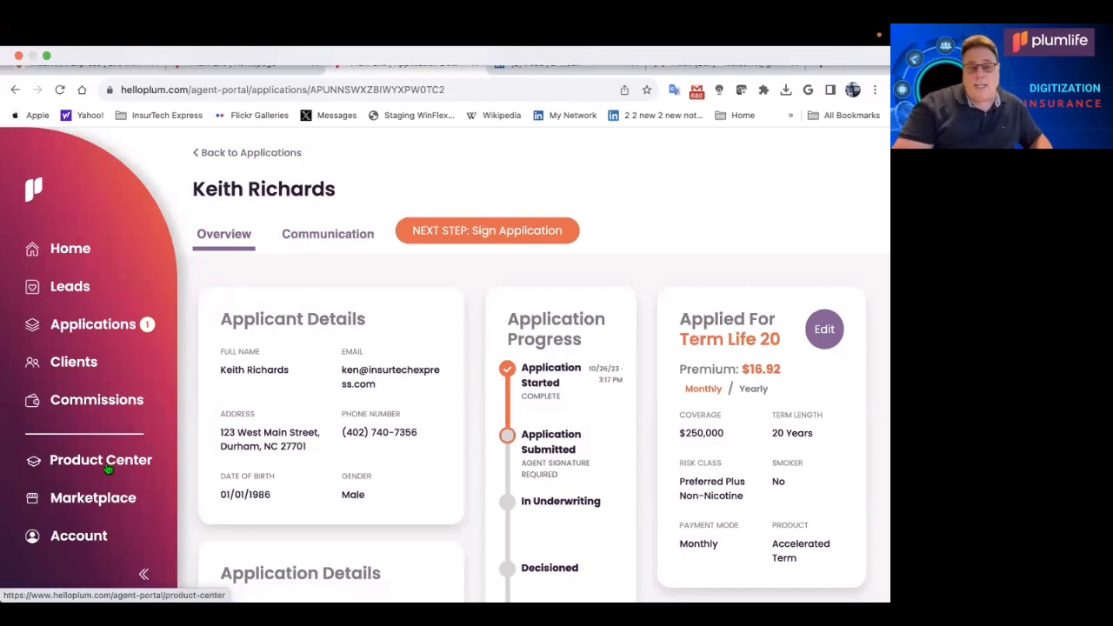
Select Accelerated Term in the Product Center and review its Product Overview feature table.
{"action": "left_click", "coordinate": [101, 459]}
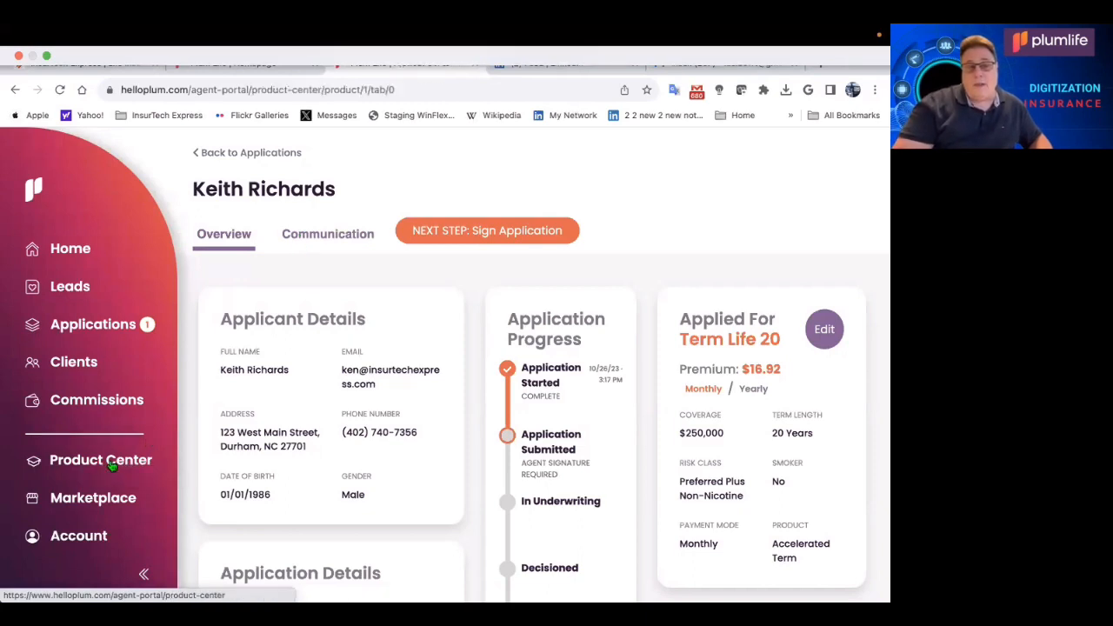
{"action": "left_click", "coordinate": [101, 459]}
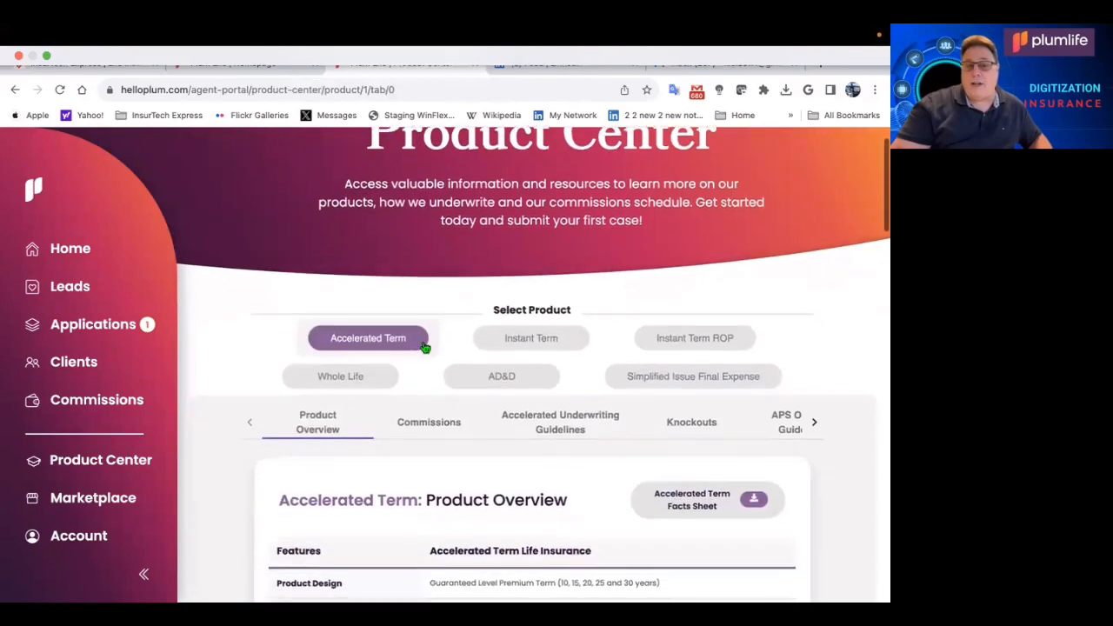
{"action": "scroll", "scroll_direction": "down", "scroll_amount": 3}
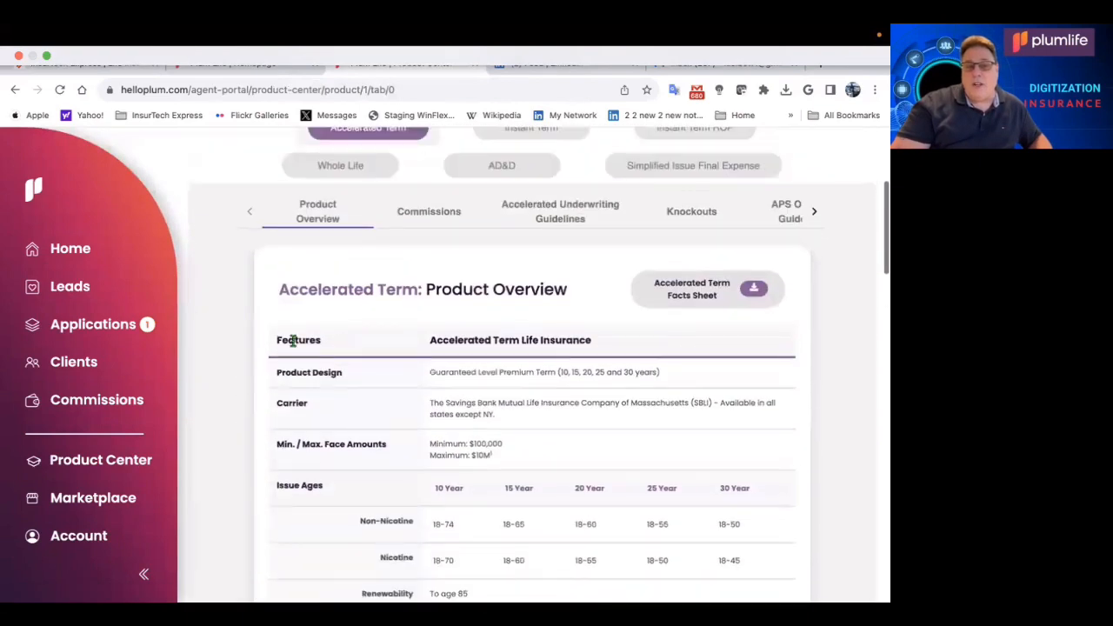
{"action": "scroll", "scroll_direction": "down", "scroll_amount": 3}
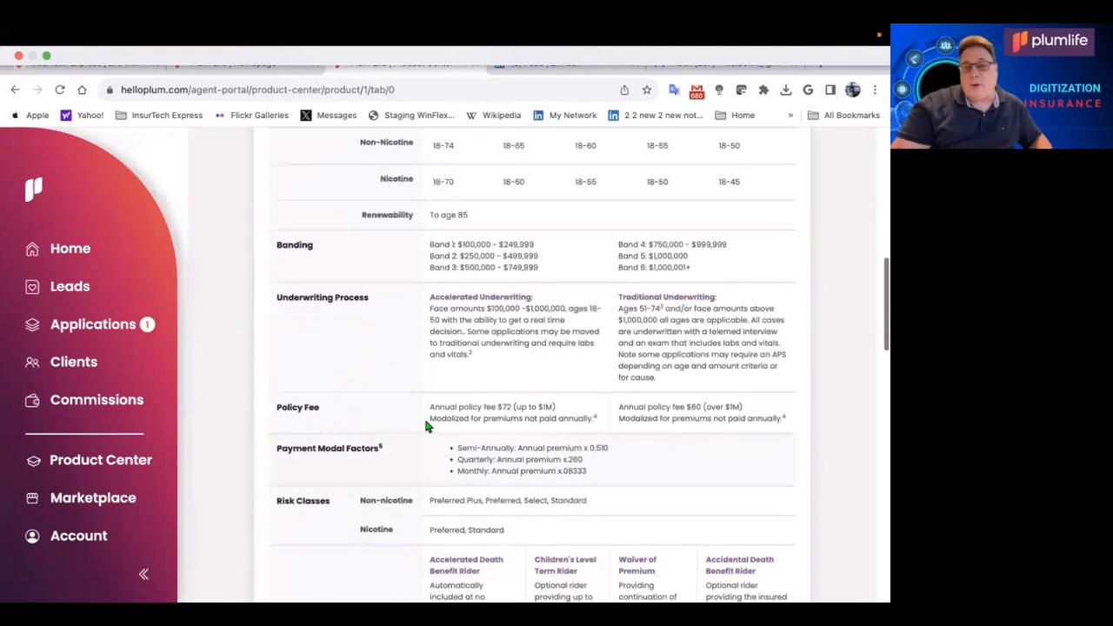
{"action": "scroll", "scroll_direction": "up", "scroll_amount": 3}
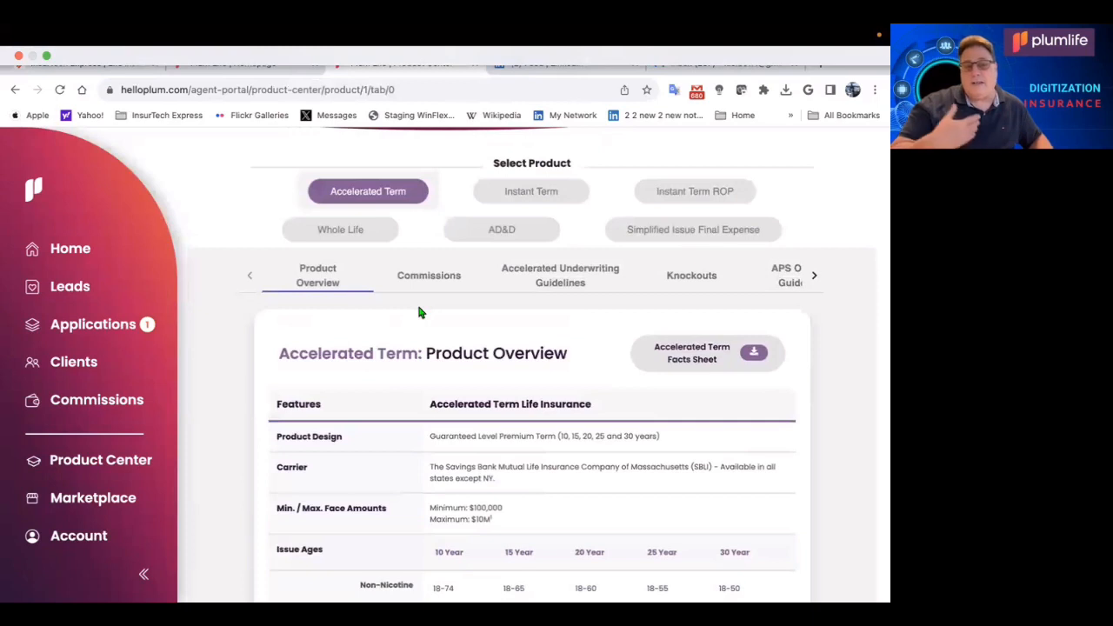
{"action": "mouse_move", "coordinate": [428, 285]}
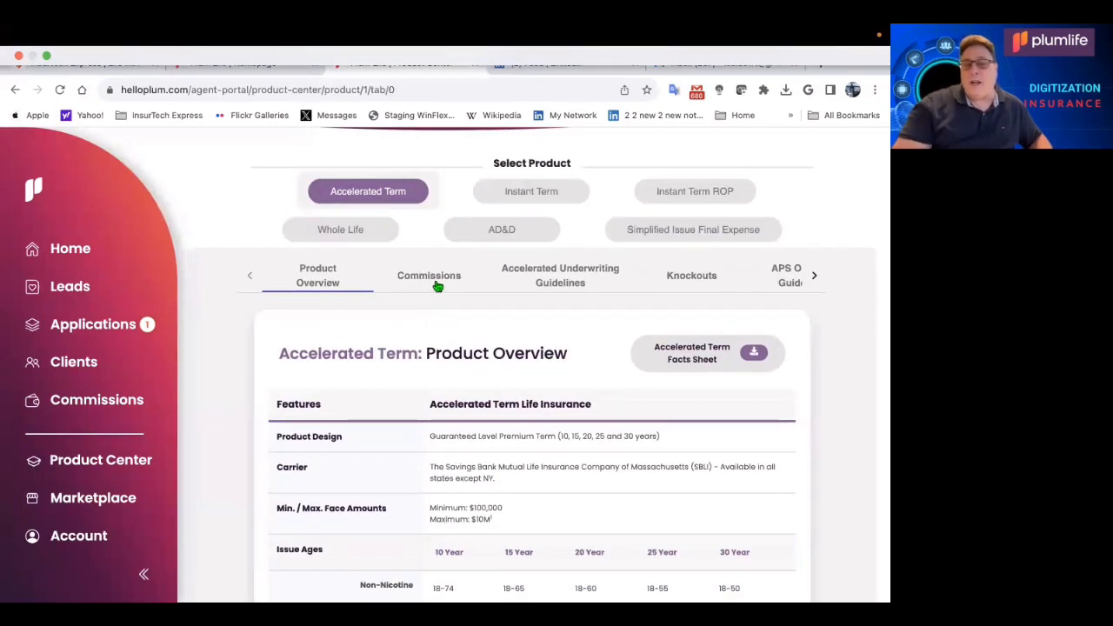
{"action": "mouse_move", "coordinate": [661, 285]}
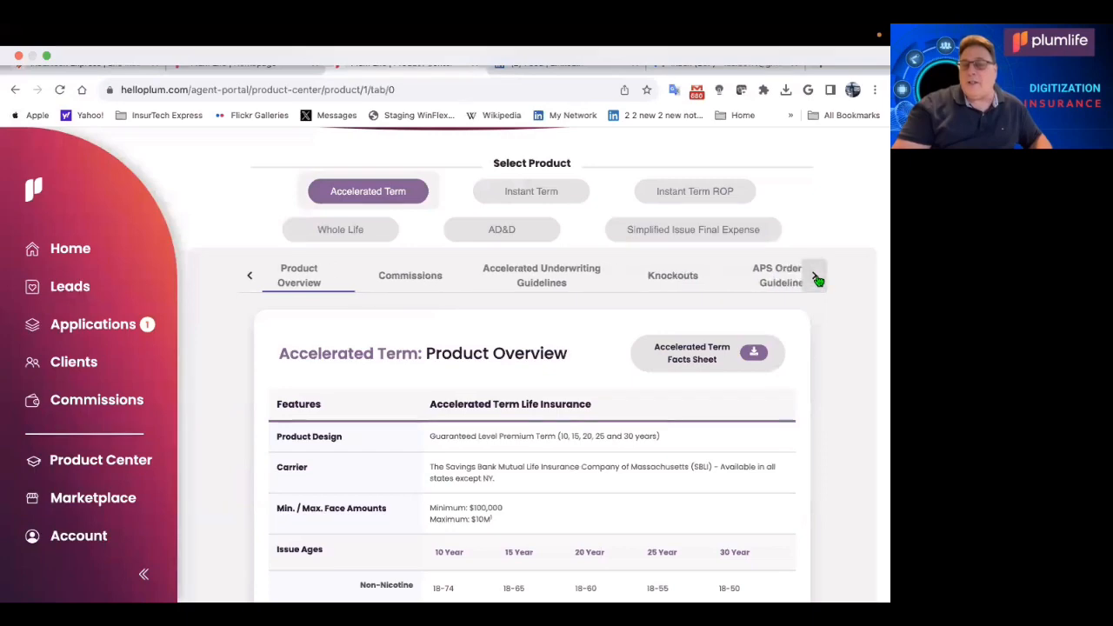
Browse APS Ordering Guidelines and Class Criteria, then reach the Non Medical Information section.
{"action": "left_click", "coordinate": [813, 275]}
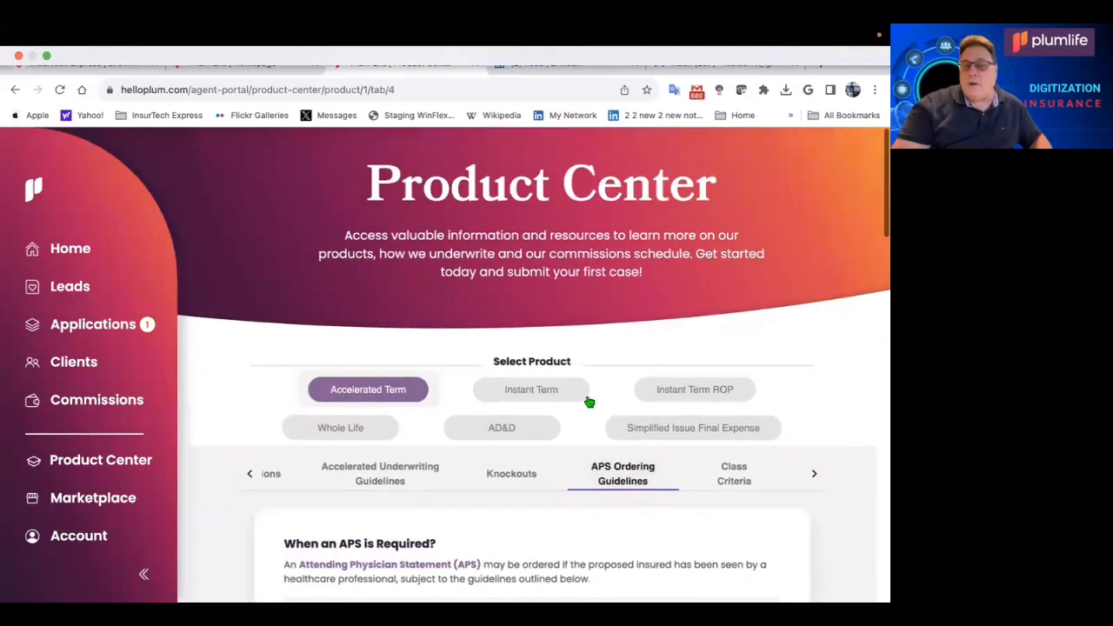
{"action": "left_click", "coordinate": [733, 473]}
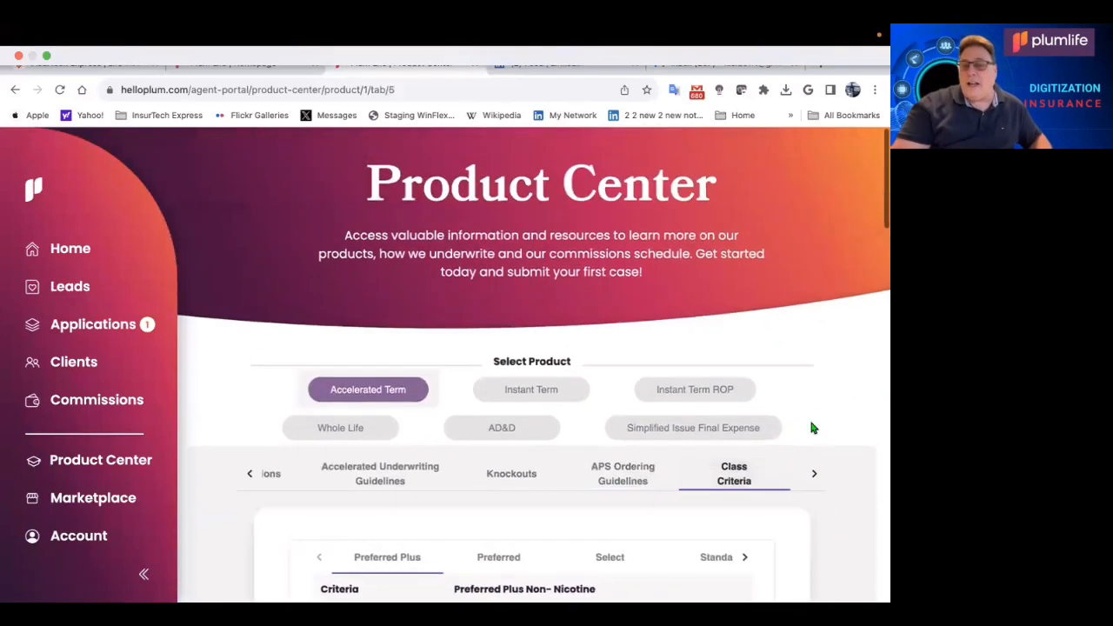
{"action": "scroll", "scroll_direction": "down", "scroll_amount": 3}
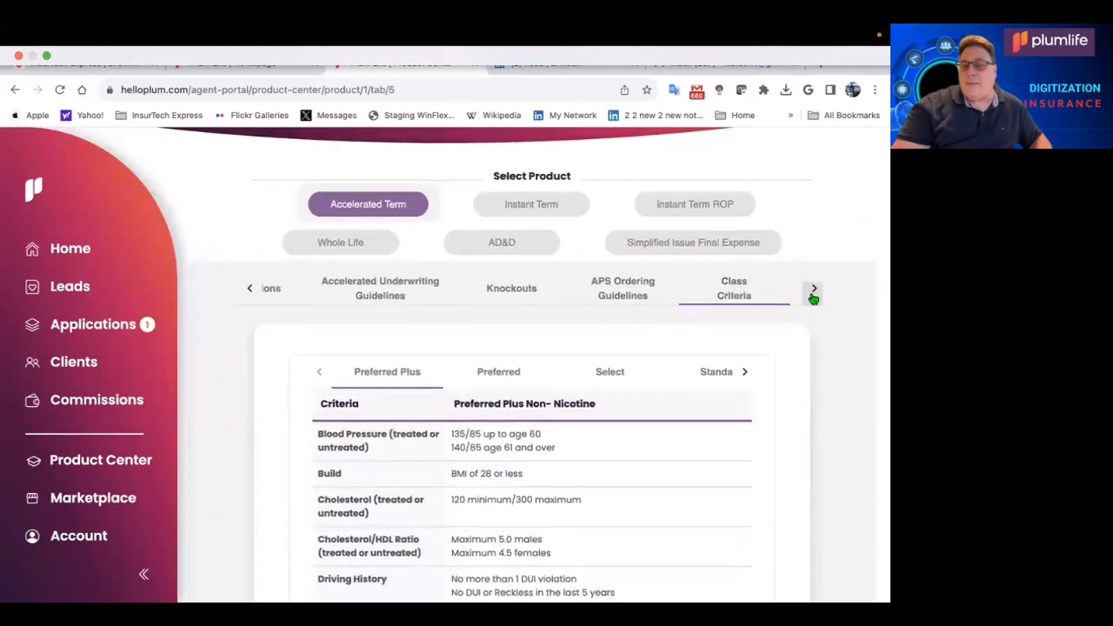
{"action": "left_click", "coordinate": [813, 288]}
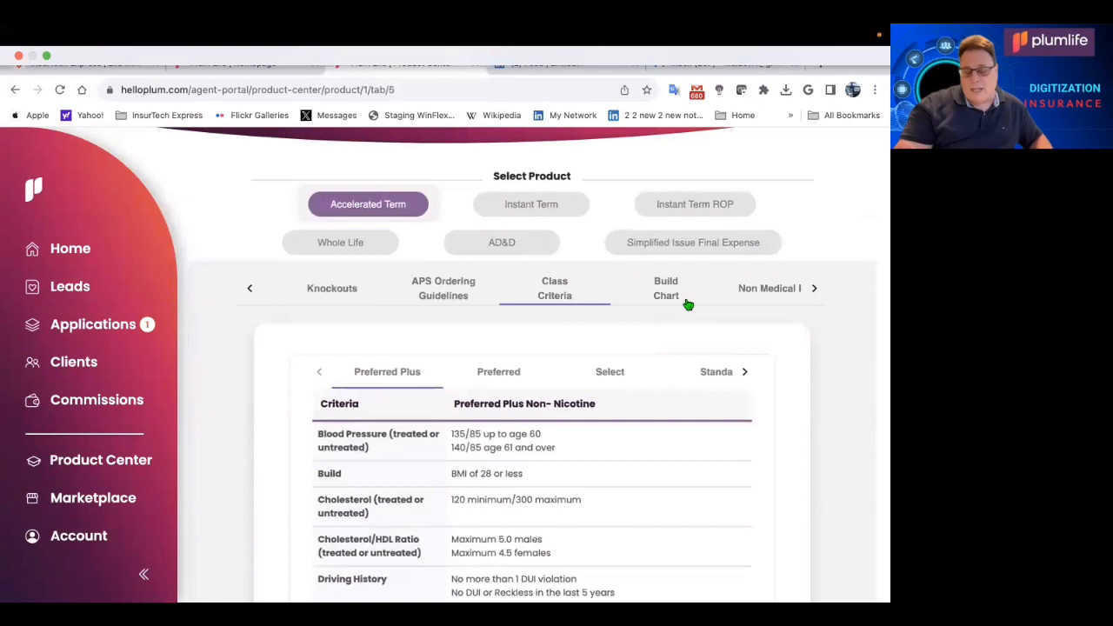
{"action": "mouse_move", "coordinate": [679, 306]}
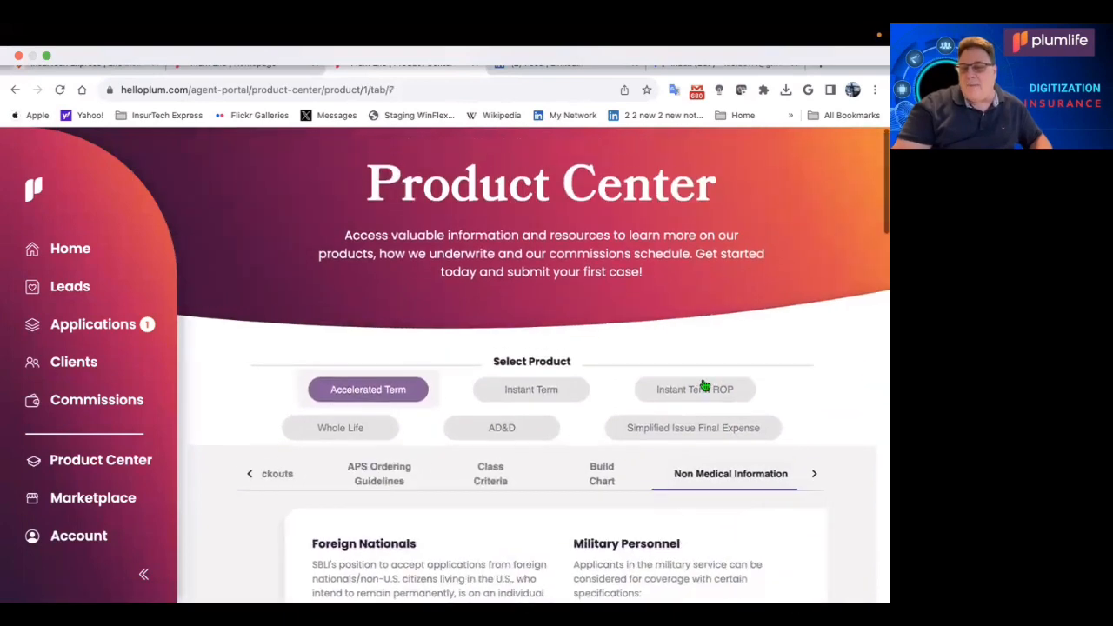
{"action": "scroll", "scroll_direction": "down", "scroll_amount": 3}
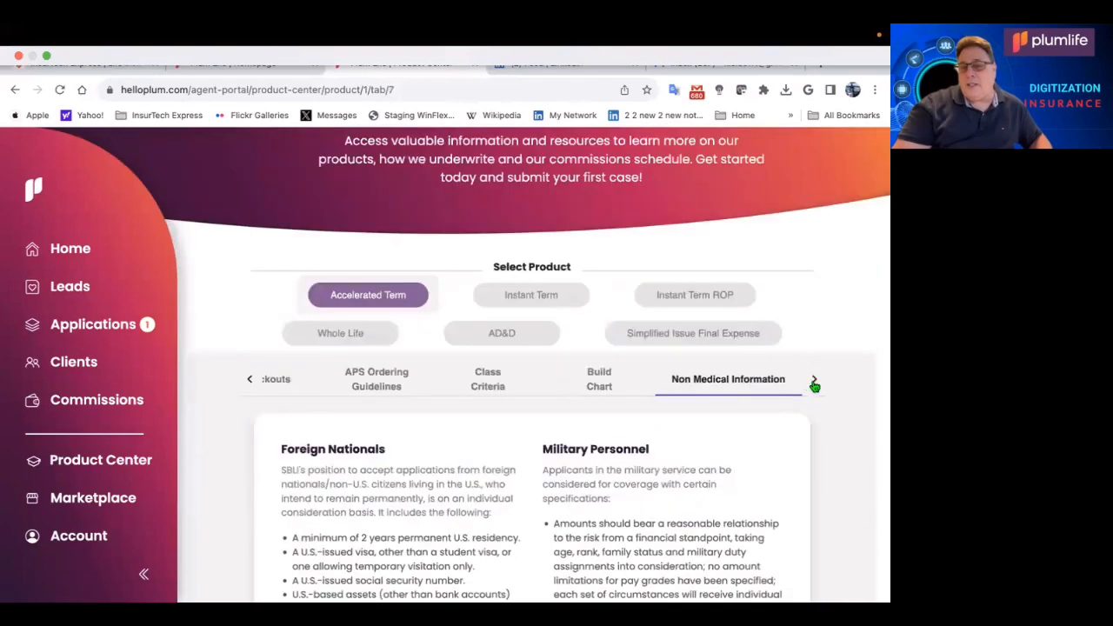
Browse Financial Underwriting and Marijuana Use guidelines, then review the Riders list and suggested uses.
{"action": "left_click", "coordinate": [814, 385]}
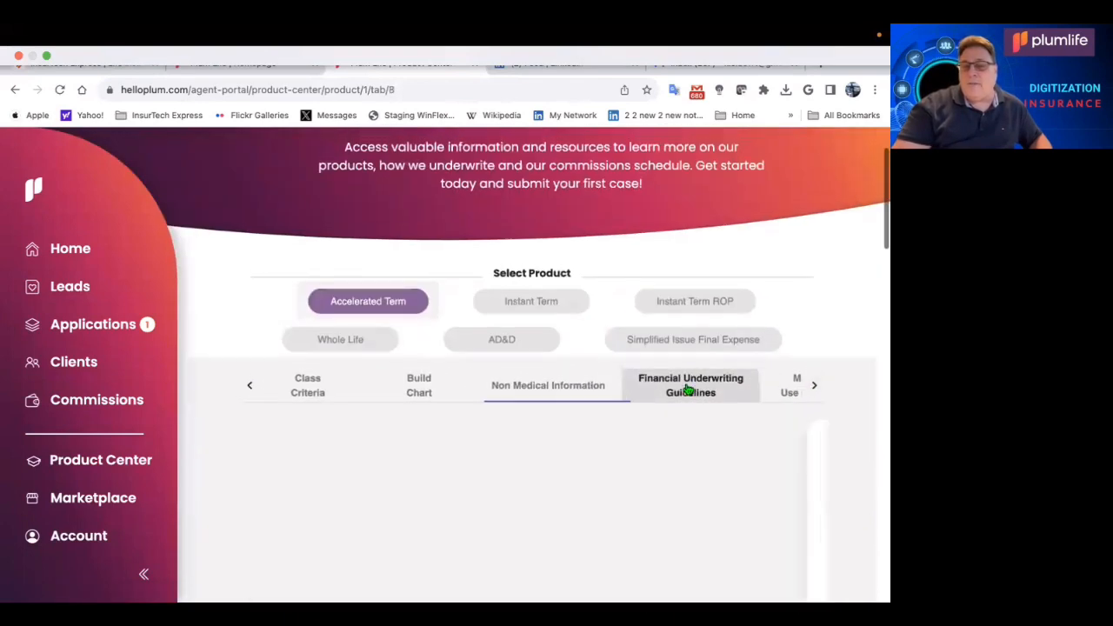
{"action": "left_click", "coordinate": [690, 386]}
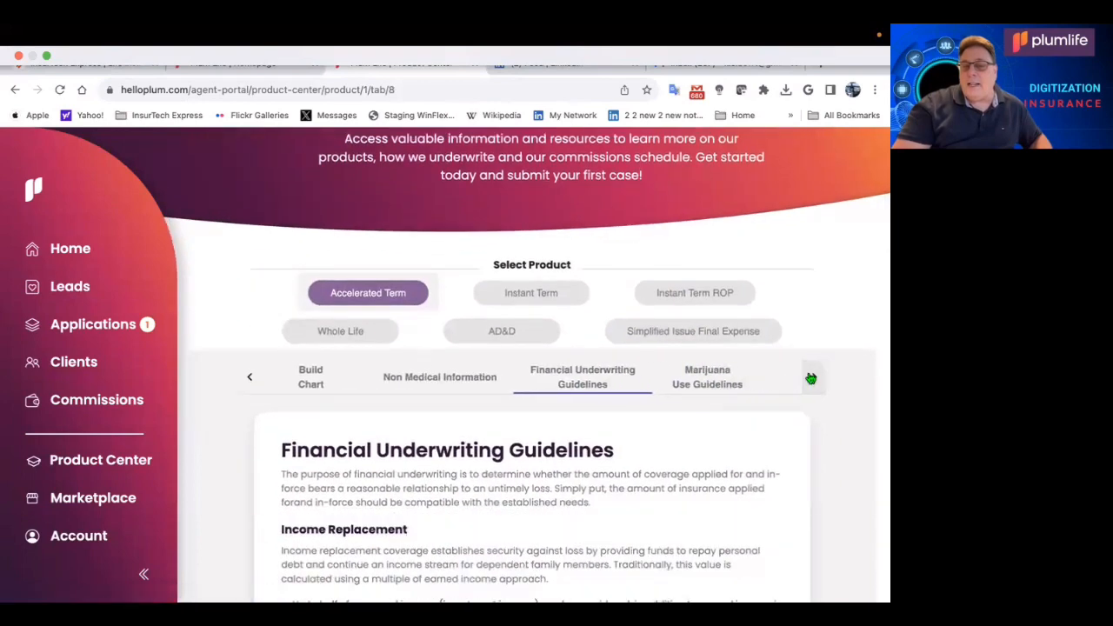
{"action": "left_click", "coordinate": [810, 379]}
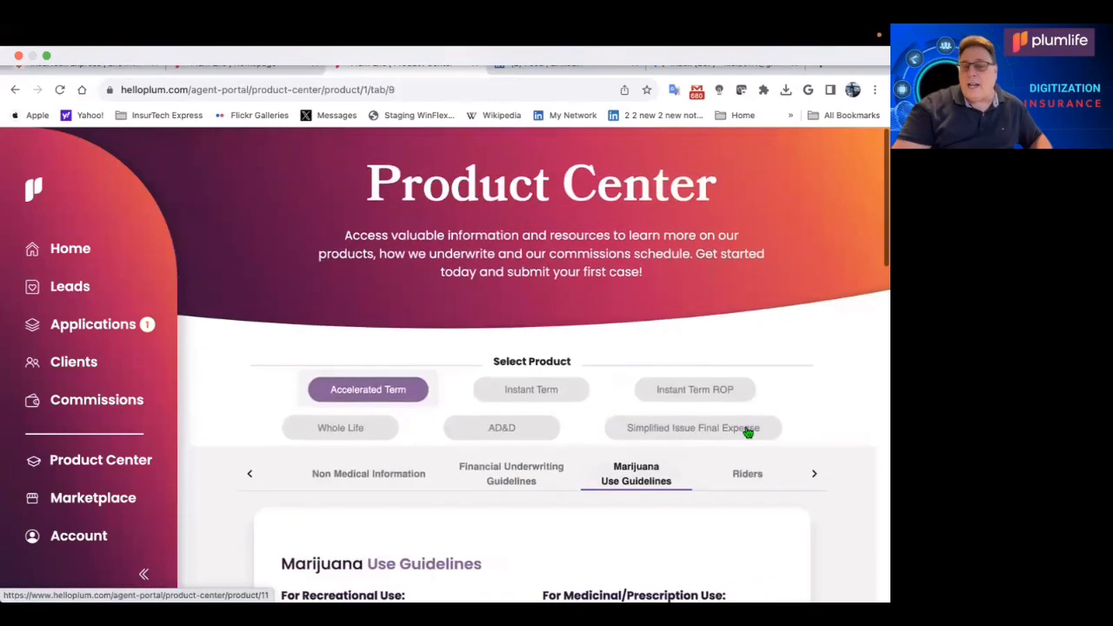
{"action": "left_click", "coordinate": [745, 473]}
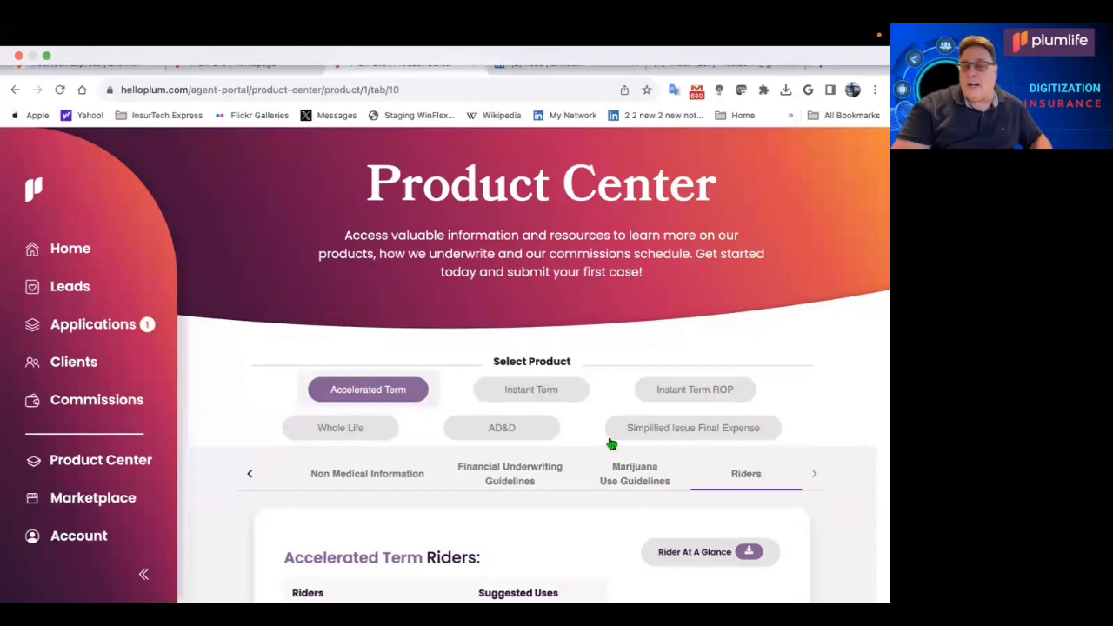
{"action": "scroll", "scroll_direction": "down", "scroll_amount": 3}
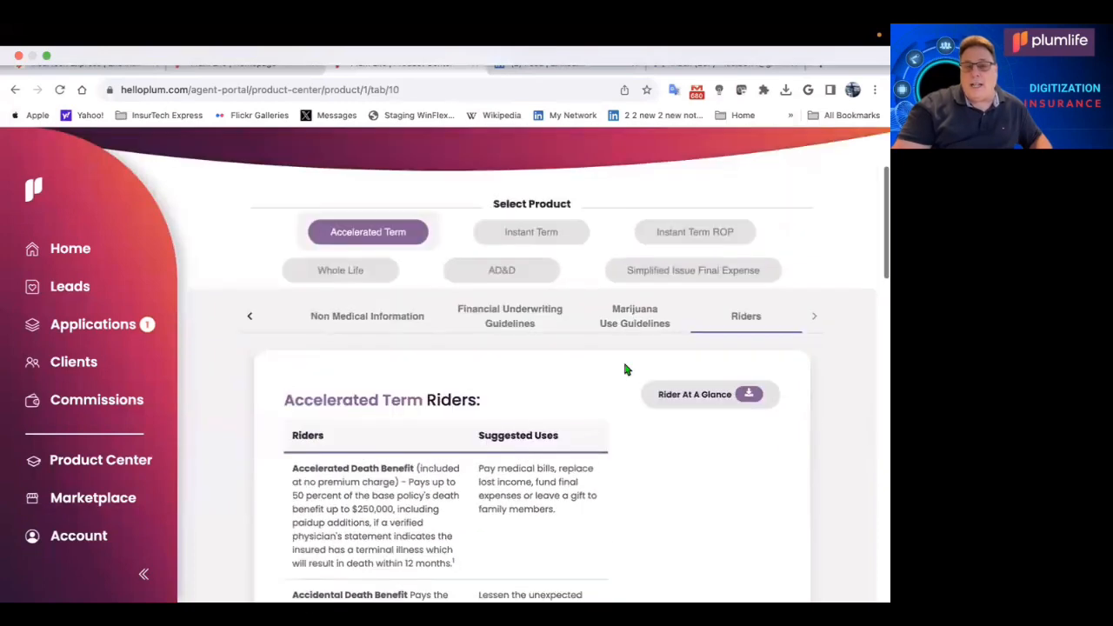
{"action": "scroll", "scroll_direction": "up", "scroll_amount": 3}
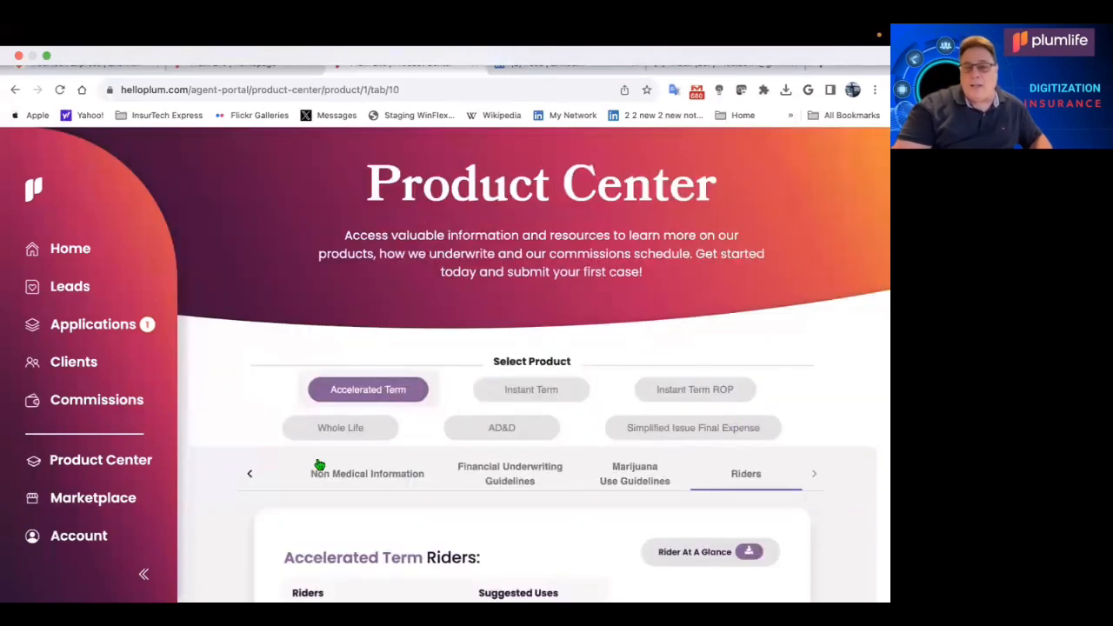
{"action": "scroll", "scroll_direction": "down", "scroll_amount": 3}
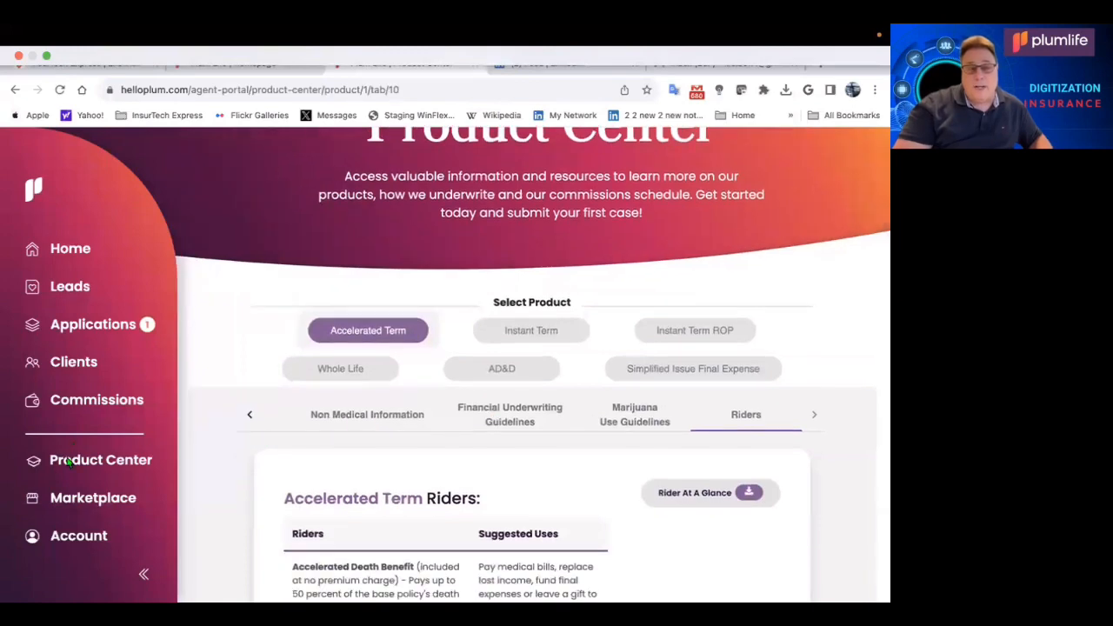
{"action": "mouse_move", "coordinate": [87, 501]}
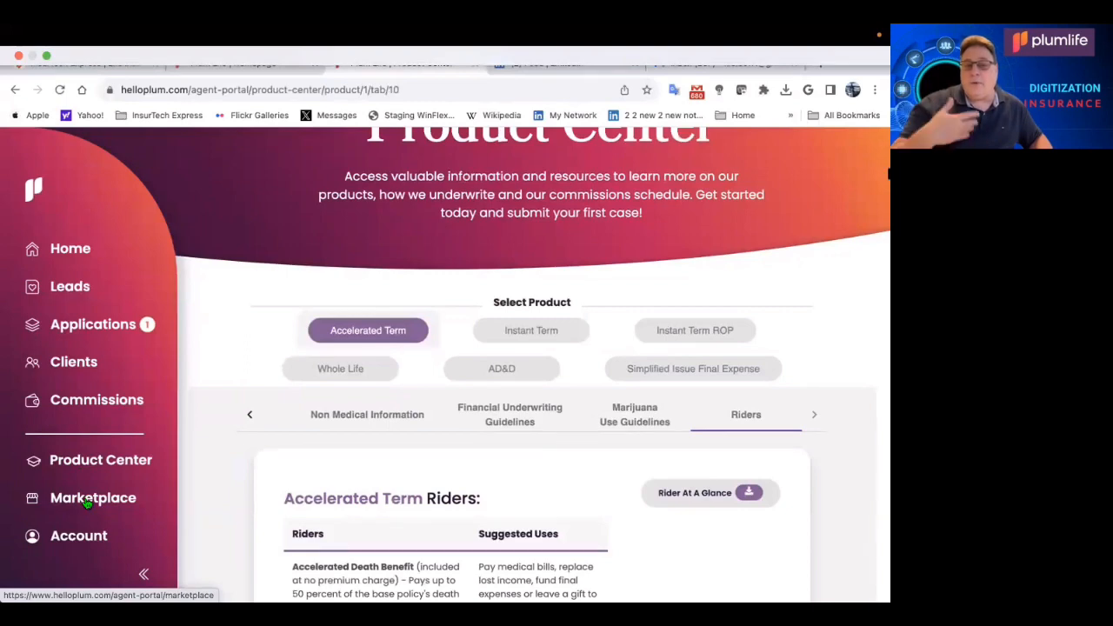
Browse Marketplace carrier cards such as Assurity, Corebridge, F&G, Foresters, Aspida and John Hancock.
{"action": "left_click", "coordinate": [94, 497]}
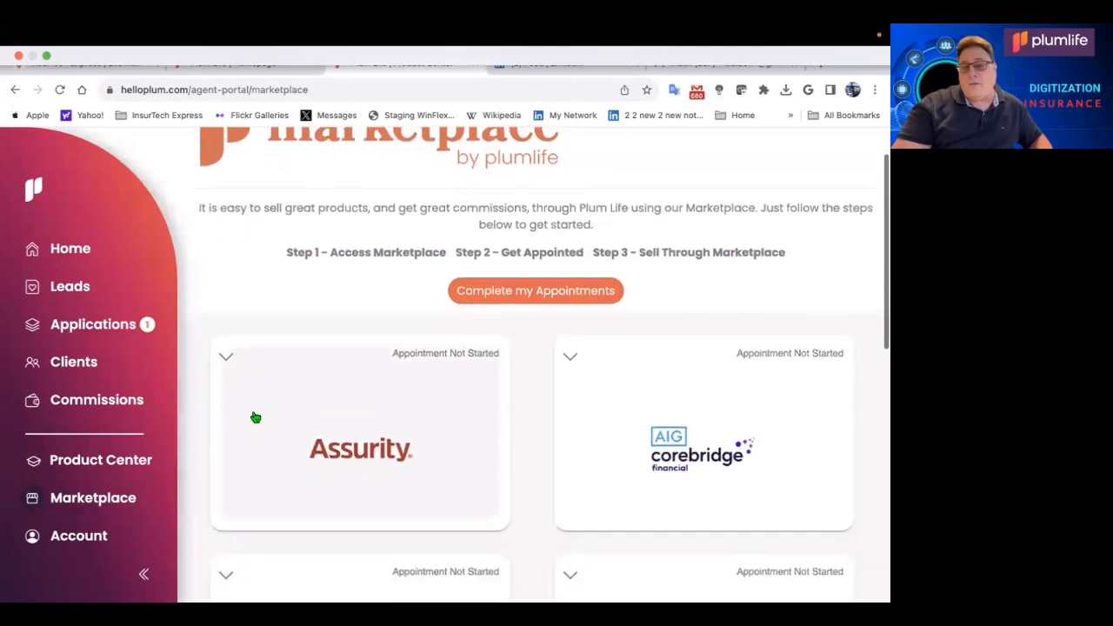
{"action": "scroll", "scroll_direction": "down", "scroll_amount": 3}
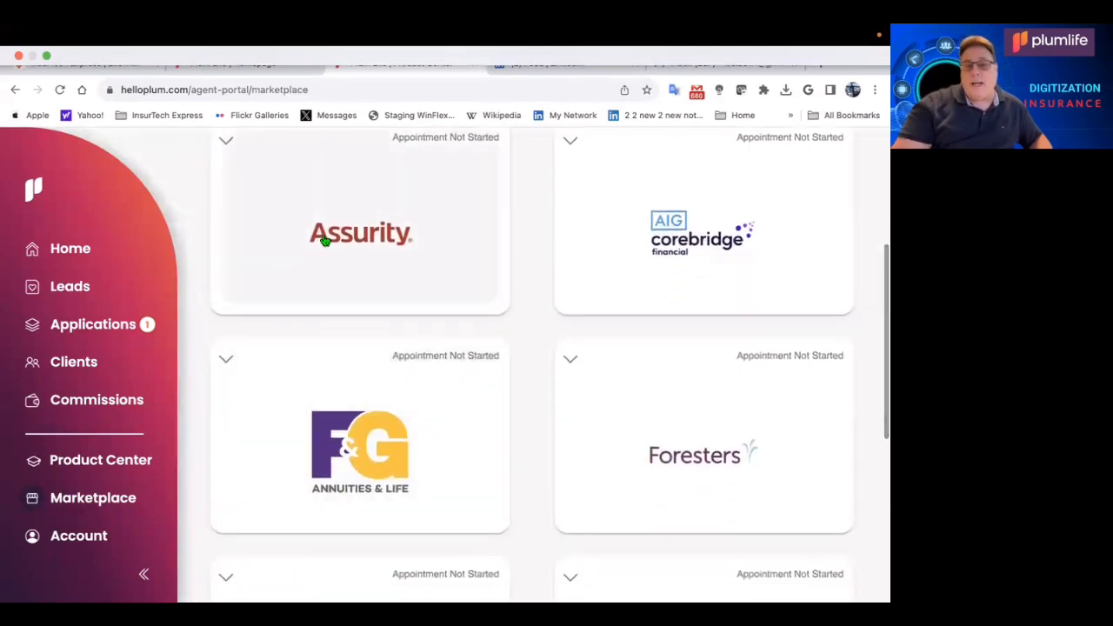
{"action": "mouse_move", "coordinate": [660, 398]}
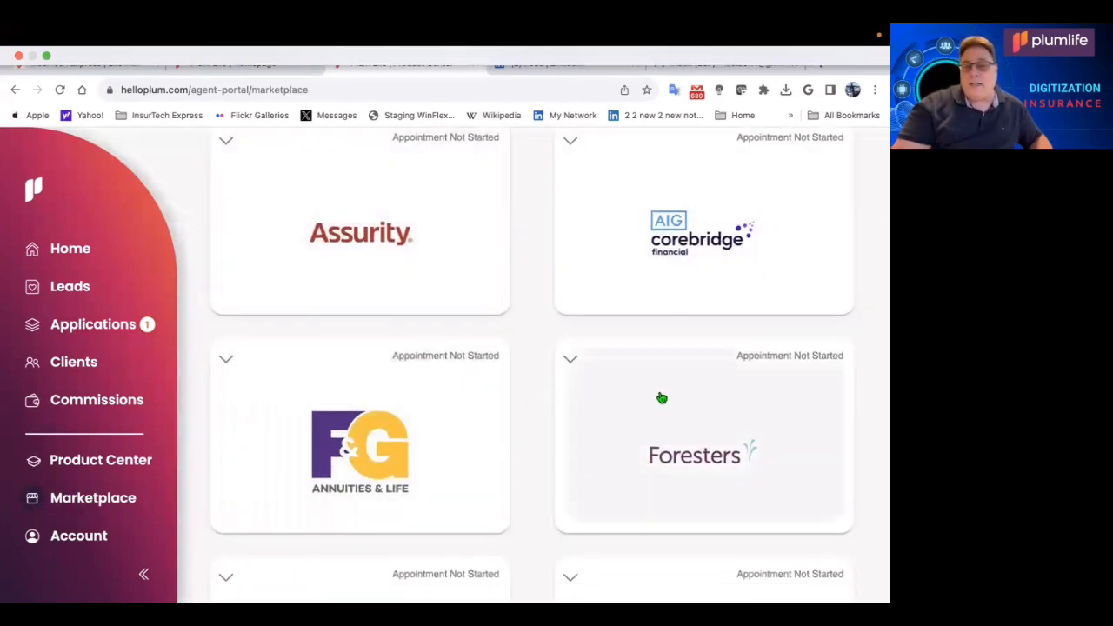
{"action": "scroll", "scroll_direction": "down", "scroll_amount": 3}
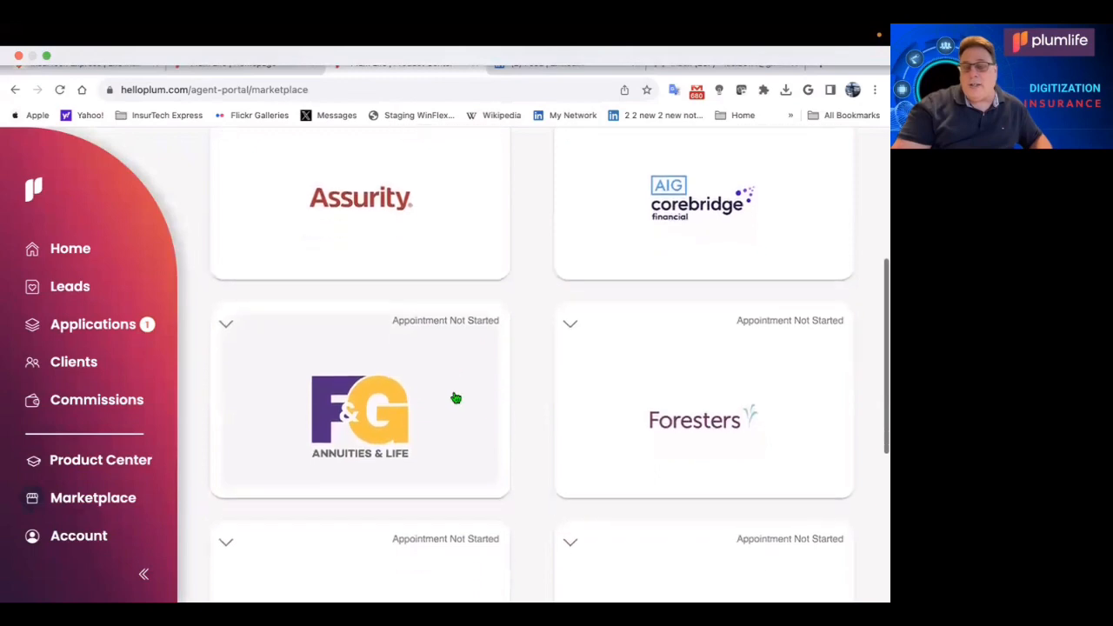
{"action": "scroll", "scroll_direction": "down", "scroll_amount": 3}
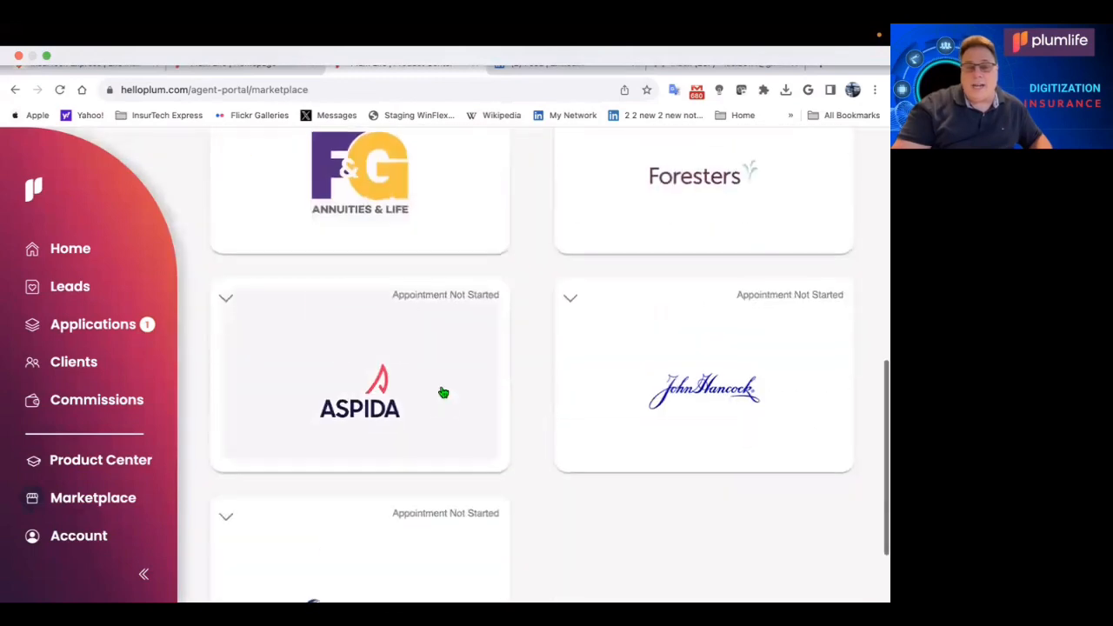